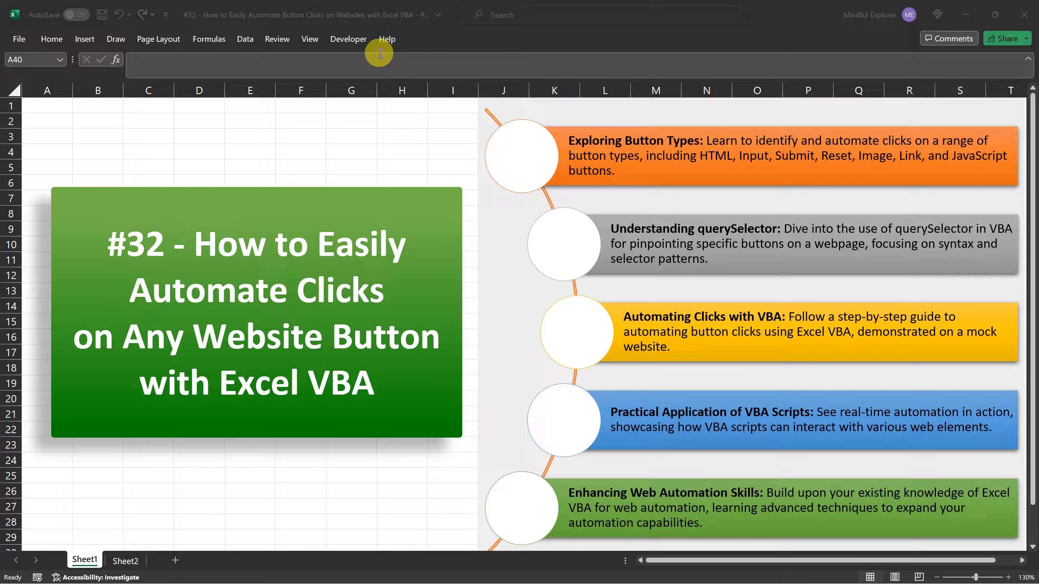
Show the Developer commands on the Excel ribbon for working with macros
left_click(348, 39)
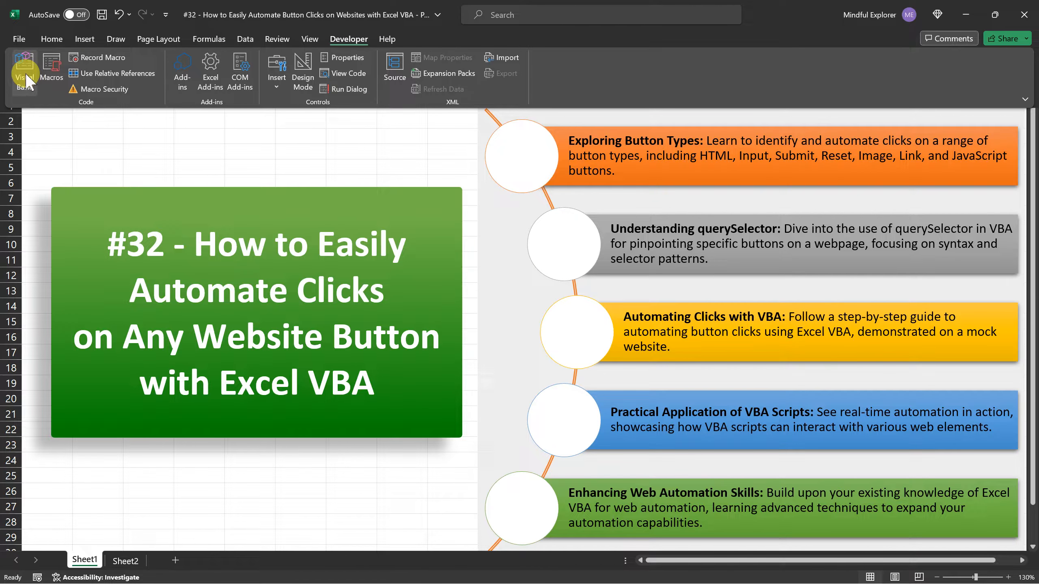
Try the mock website's buttons in Chrome, including the Link Button, so each shows its success message
left_click(23, 68)
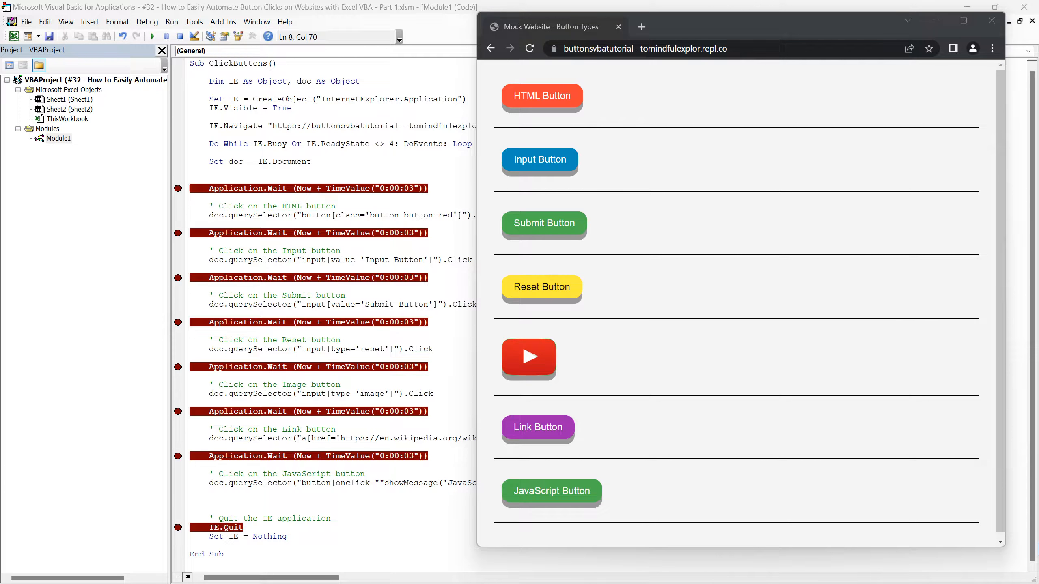
left_click(542, 96)
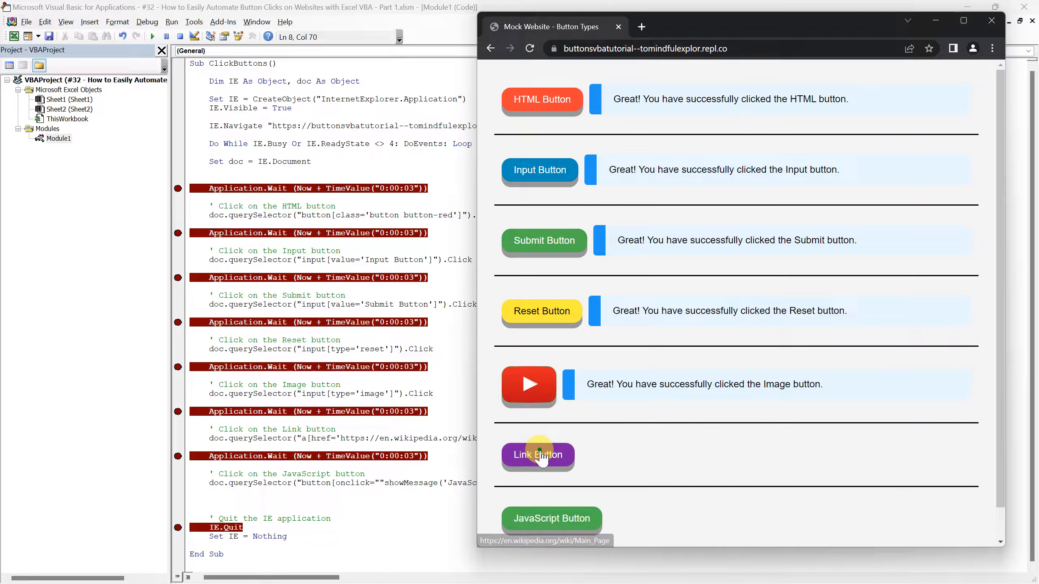
left_click(537, 456)
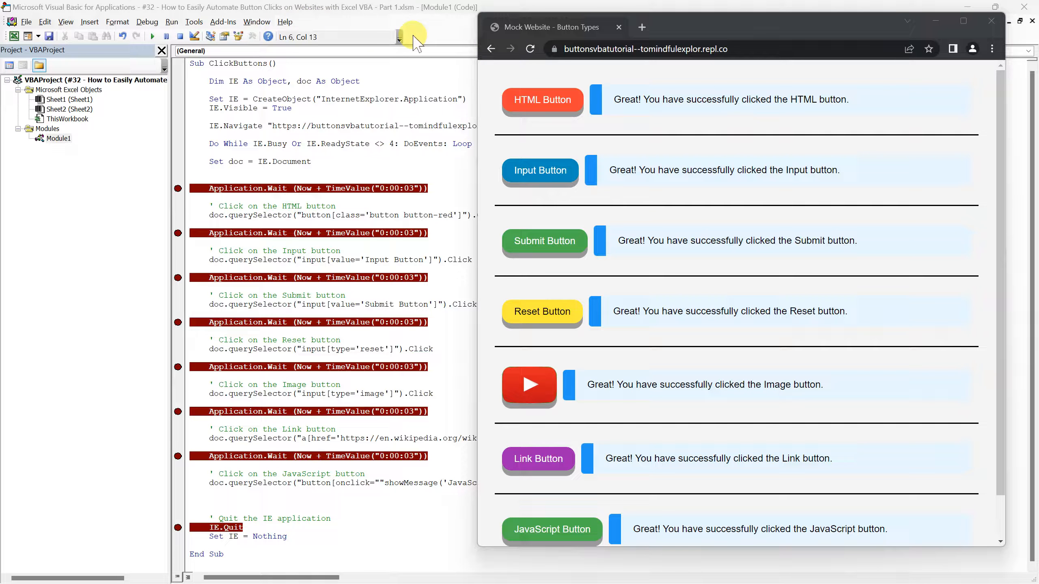
In Tools > References, tick Microsoft HTML Object Library and Microsoft Internet Controls
left_click(194, 22)
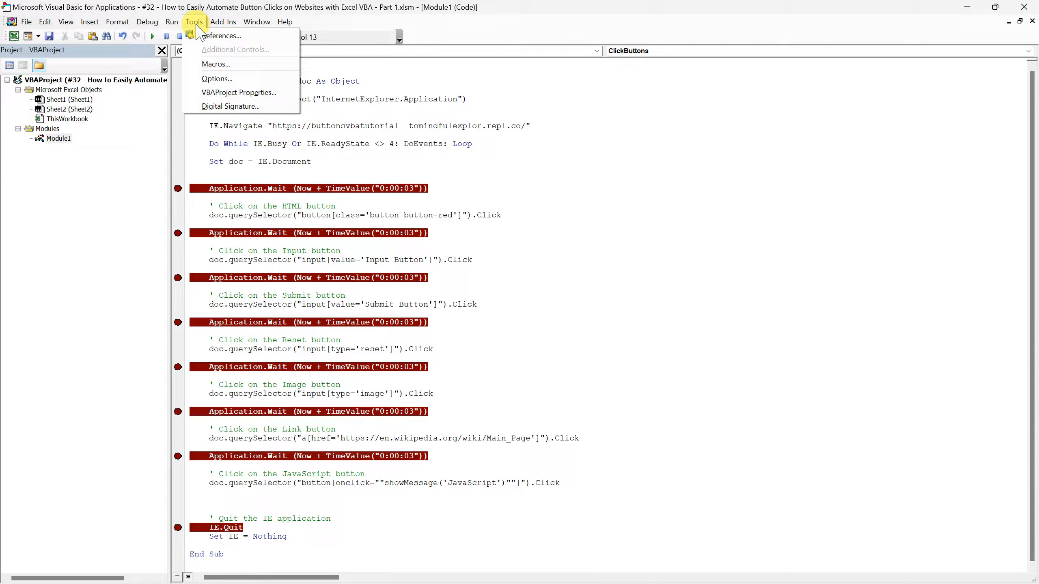
left_click(194, 22)
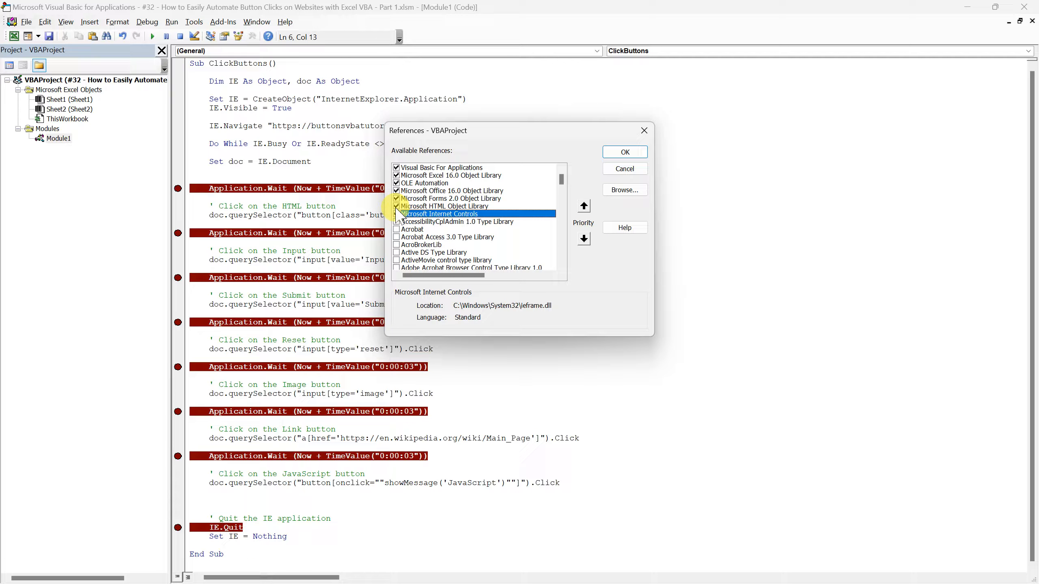
left_click(396, 214)
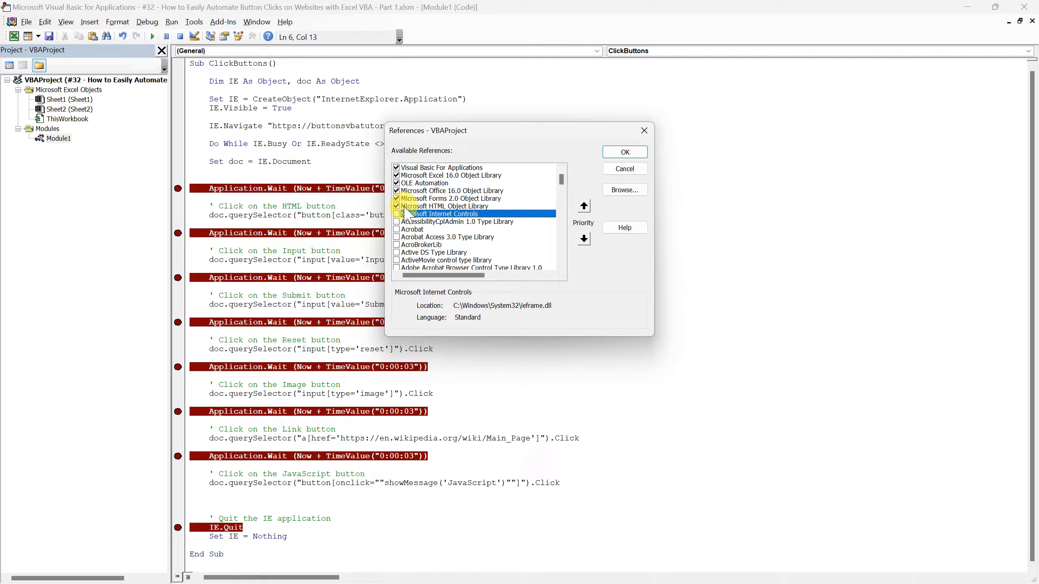
left_click(445, 207)
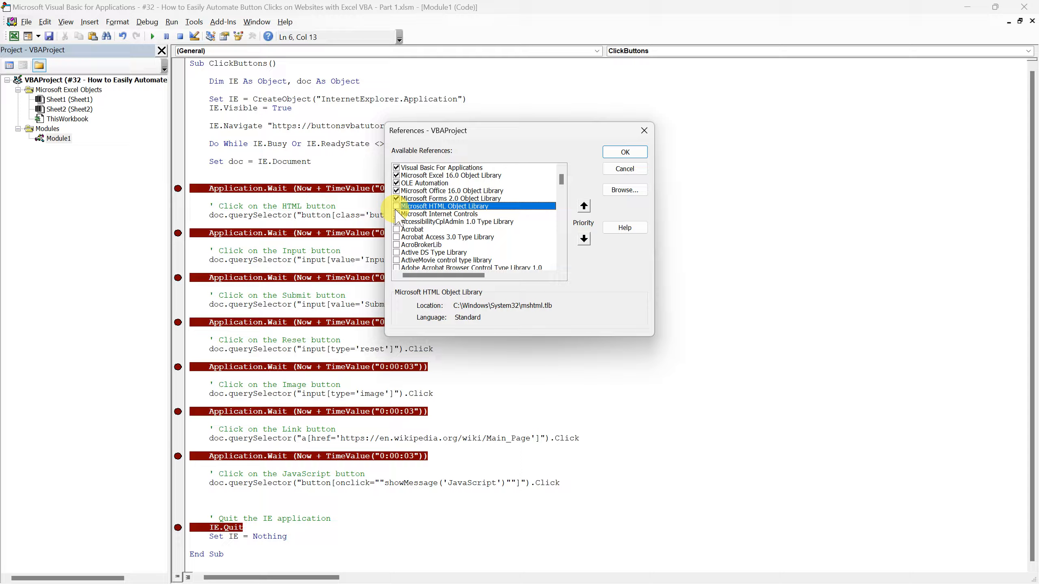
left_click(441, 214)
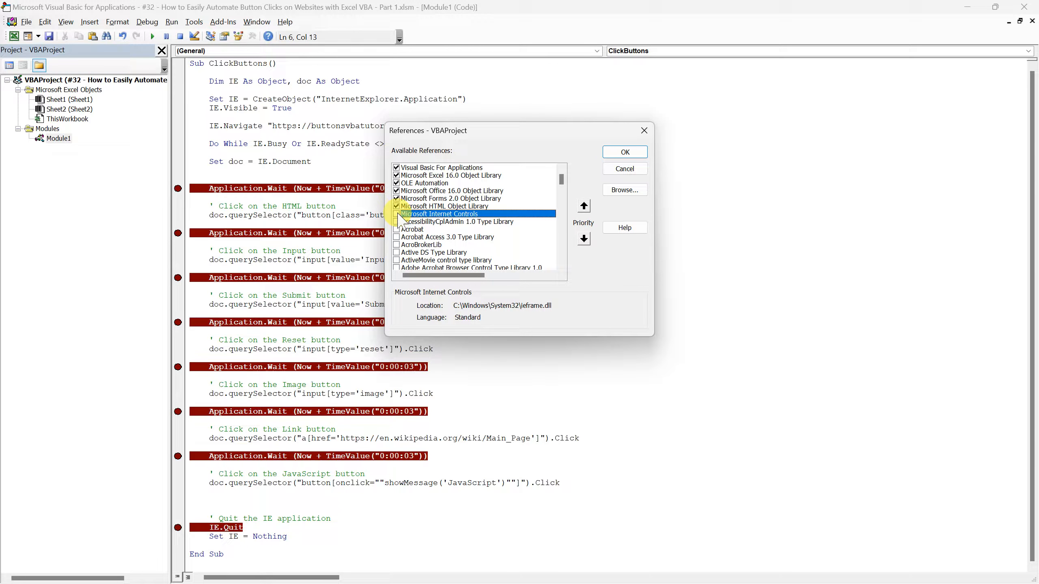
left_click(396, 214)
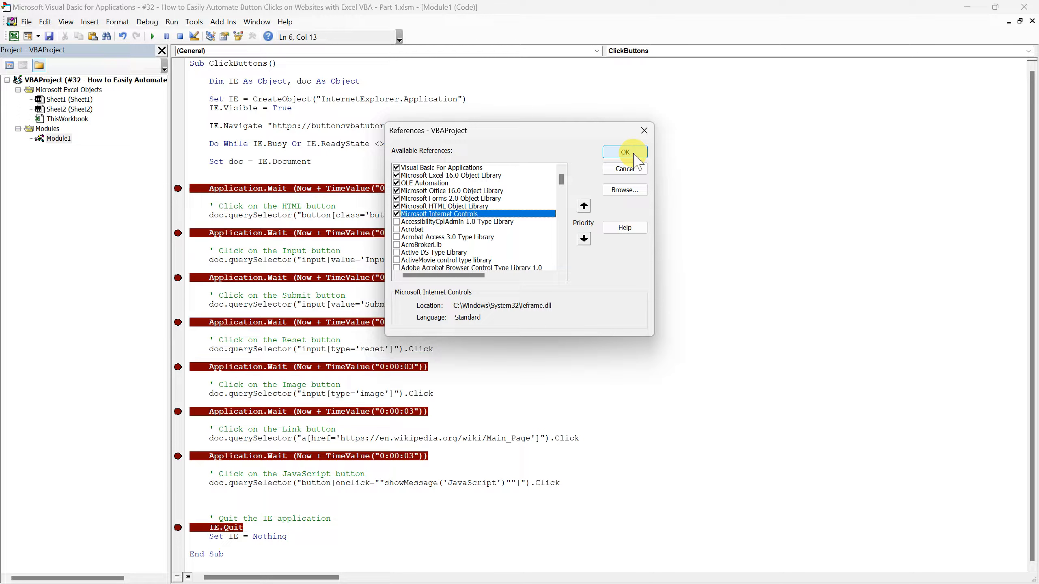
Confirm the references, then highlight the variable declaration line and the doc variable while explaining
left_click(624, 152)
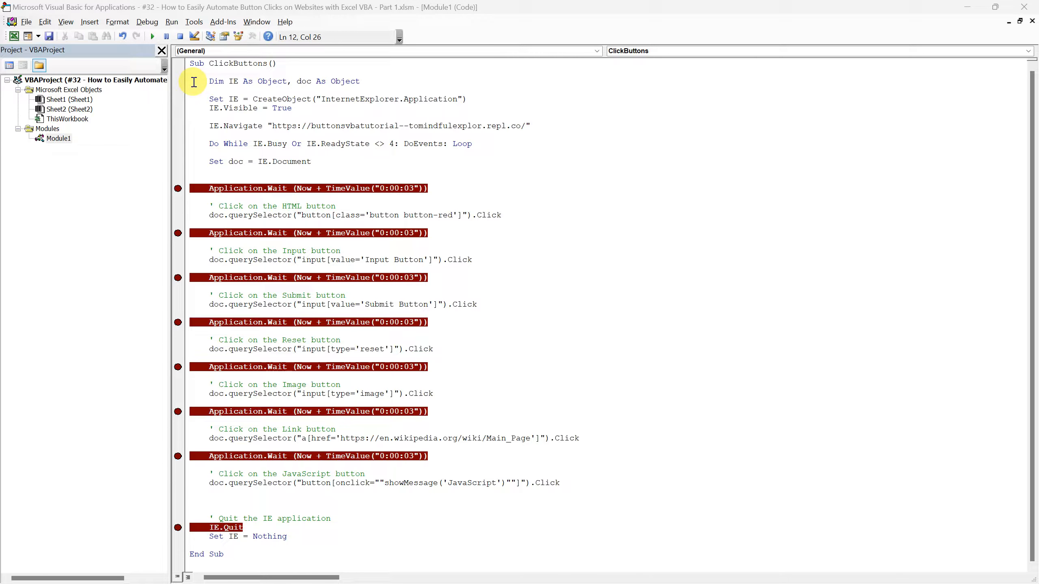
left_click_drag(194, 81, 345, 163)
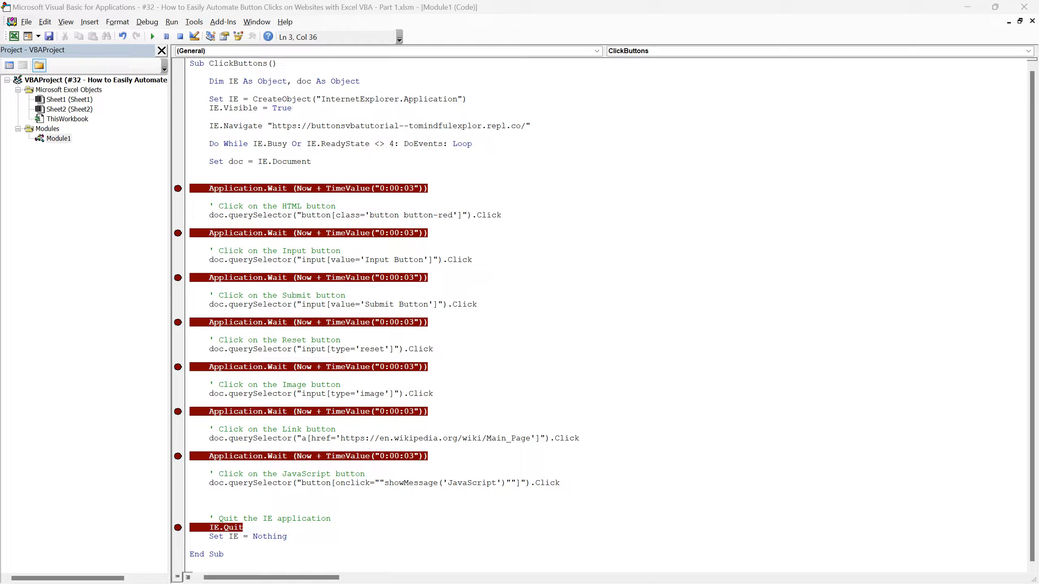
mouse_move(846, 136)
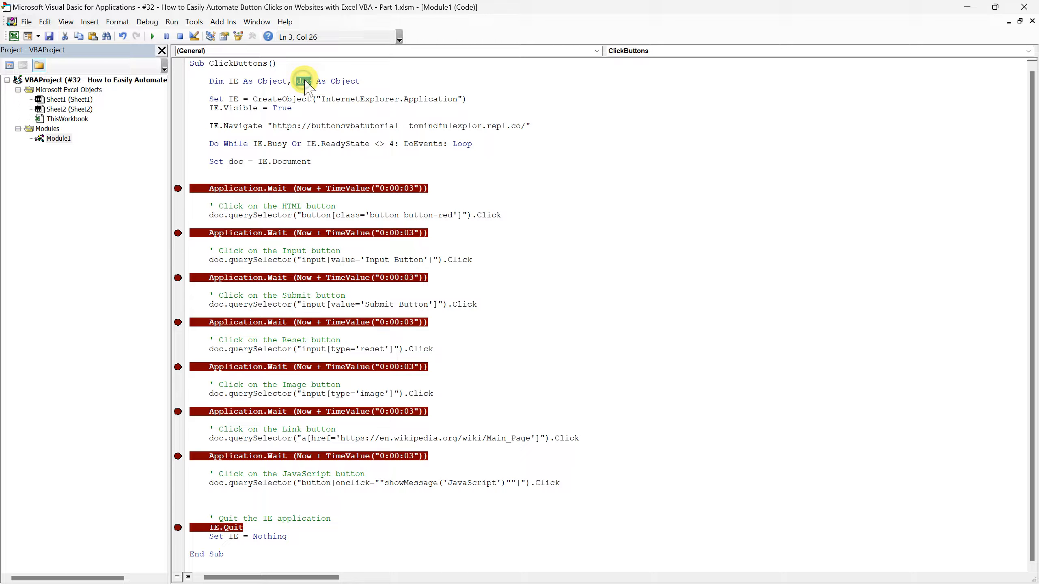
double_click(302, 81)
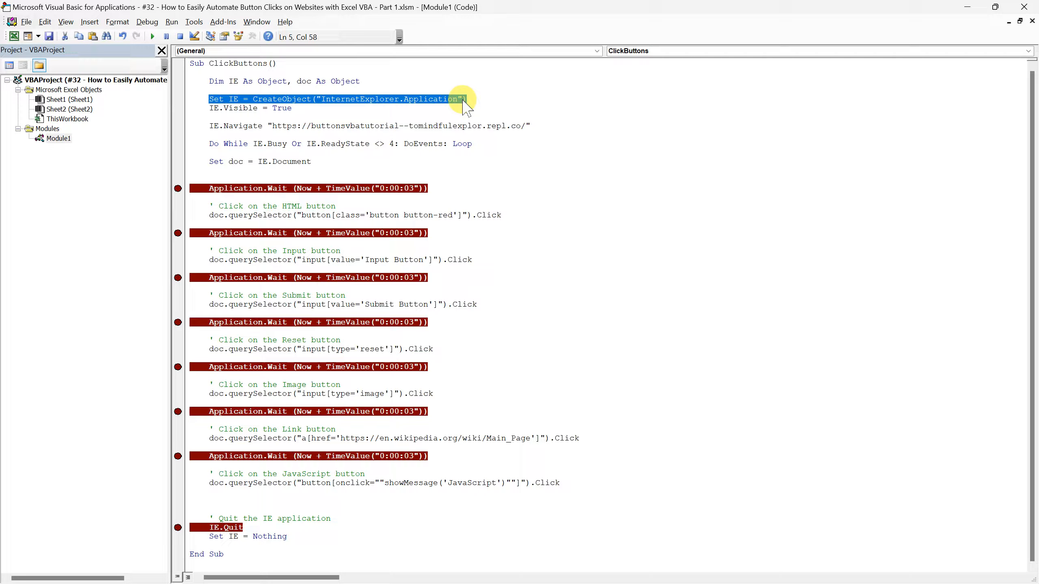
left_click(199, 110)
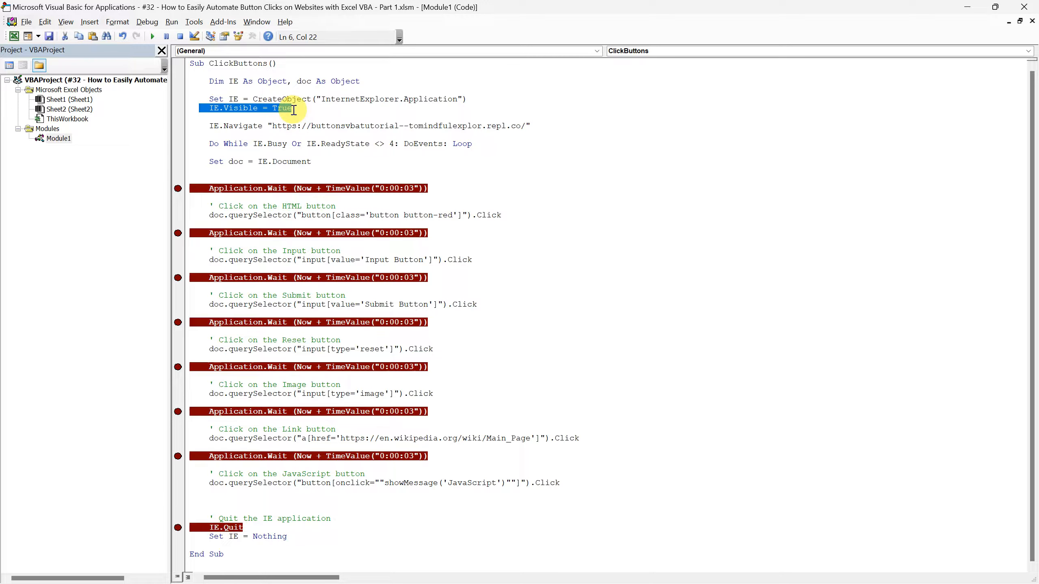
mouse_move(286, 113)
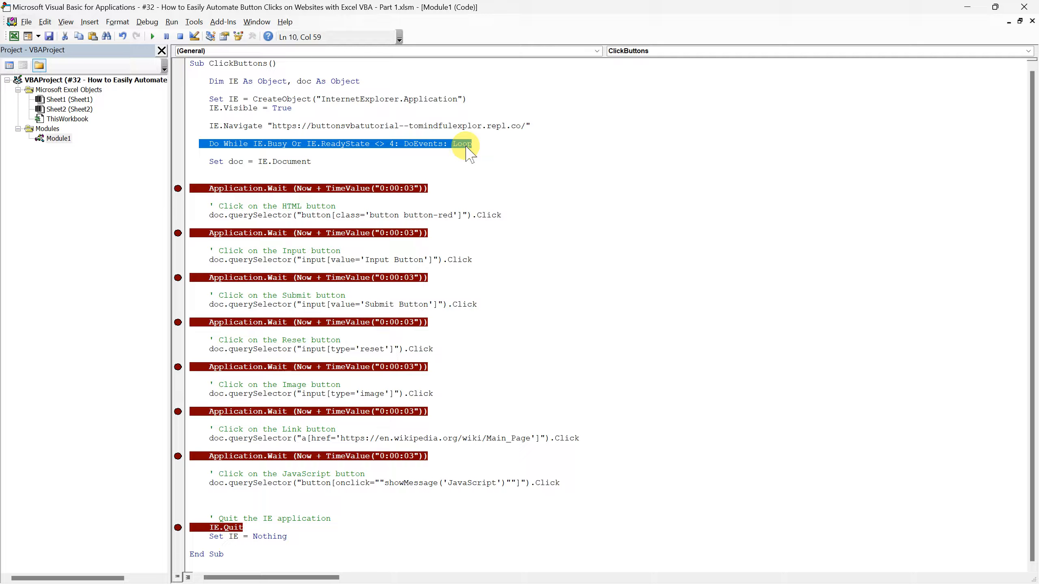
left_click(403, 157)
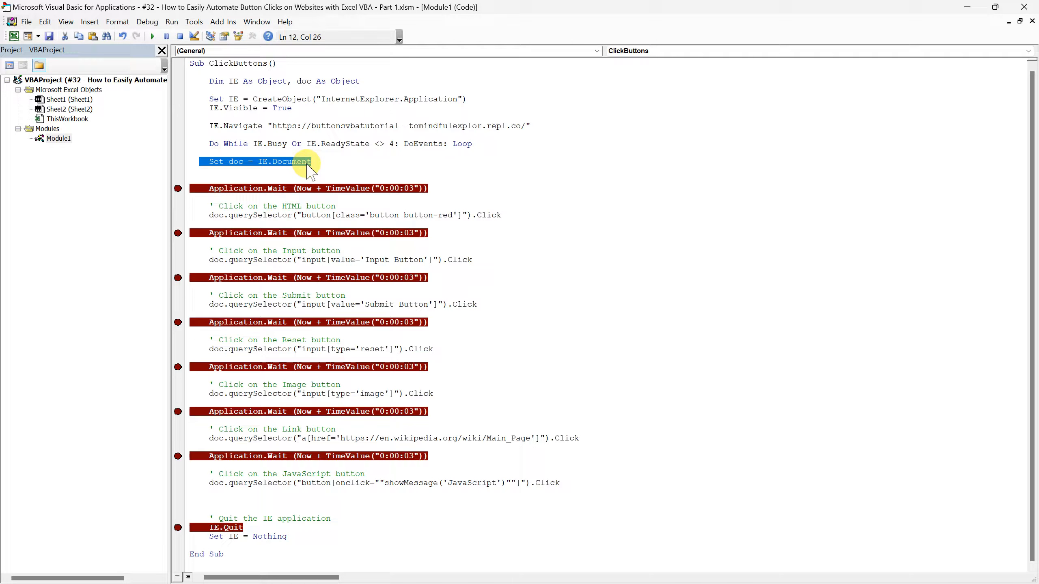
Highlight the HTML button querySelector line, then run the ClickButtons macro to load the mock website in IE
double_click(235, 160)
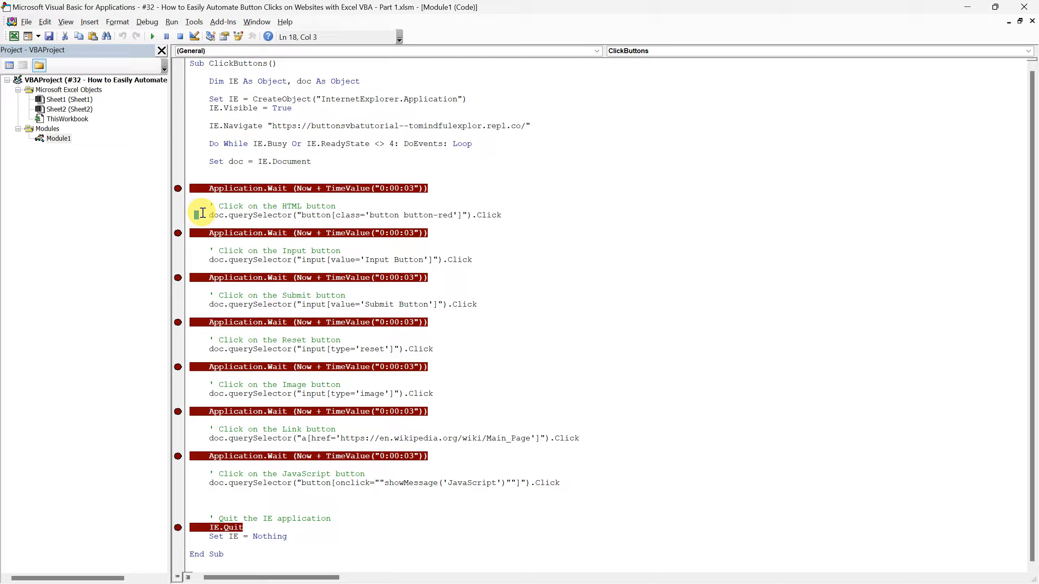
left_click_drag(208, 214, 501, 215)
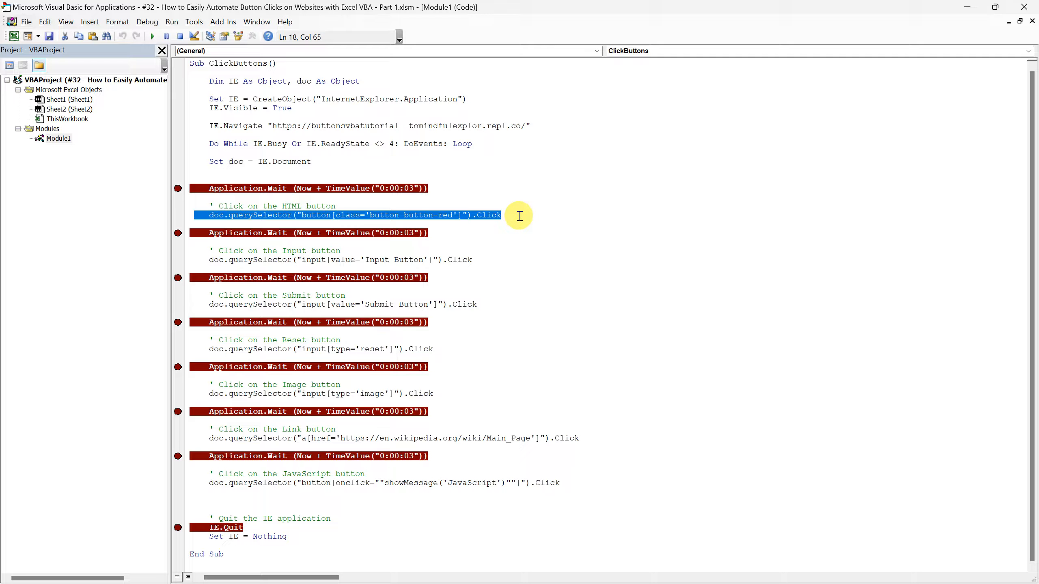
left_click(502, 214)
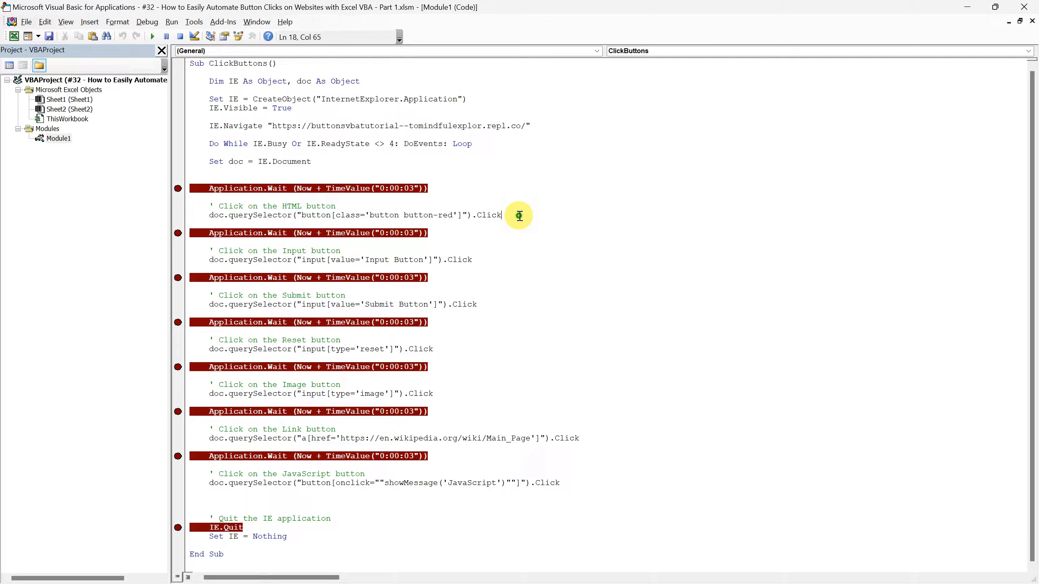
mouse_move(533, 212)
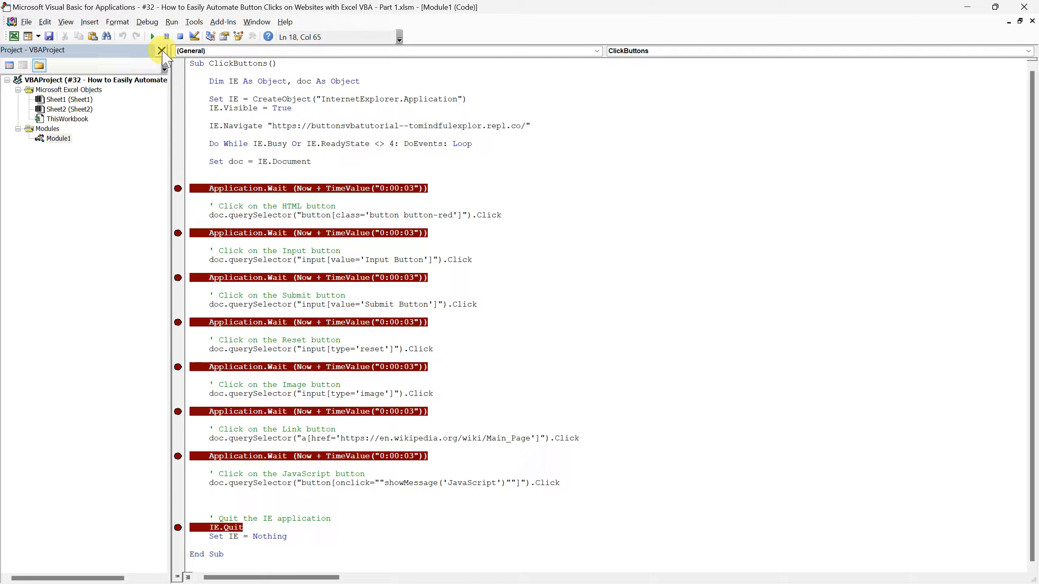
left_click(151, 37)
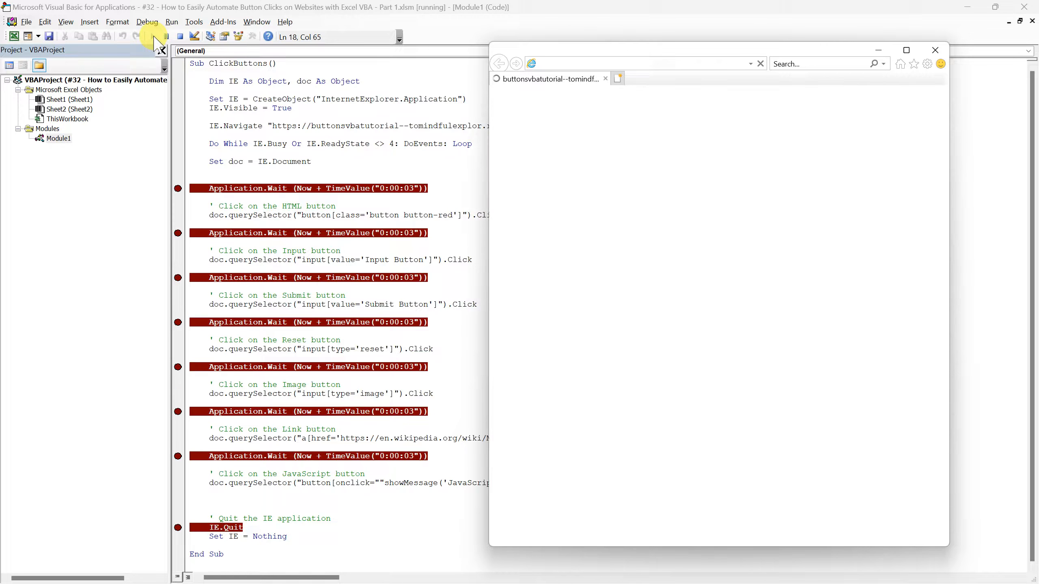
left_click(153, 37)
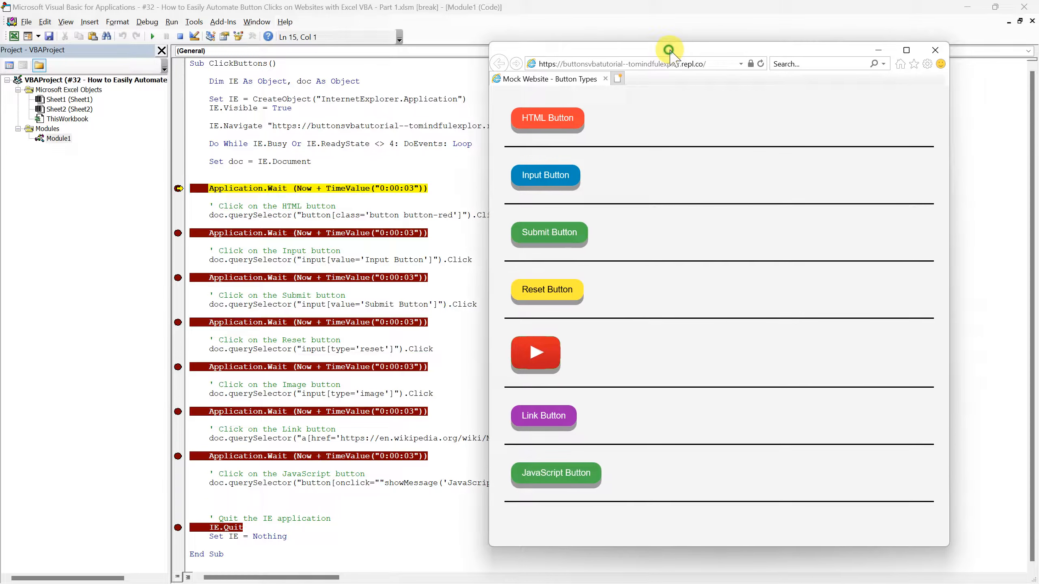
Move the IE window aside and highlight querySelector and the word button in the HTML button line
left_click_drag(669, 50, 741, 53)
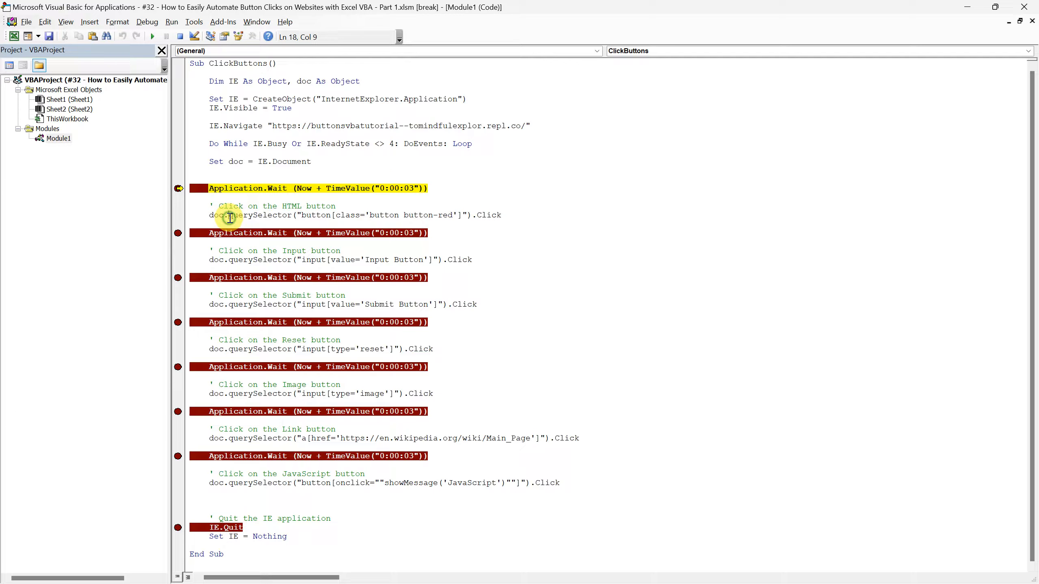
double_click(258, 215)
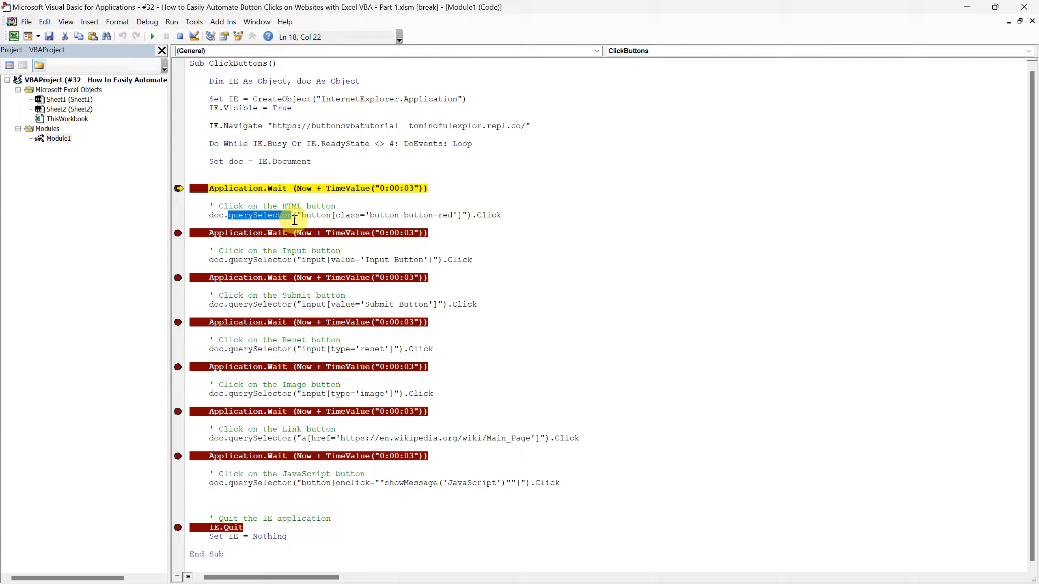
mouse_move(518, 214)
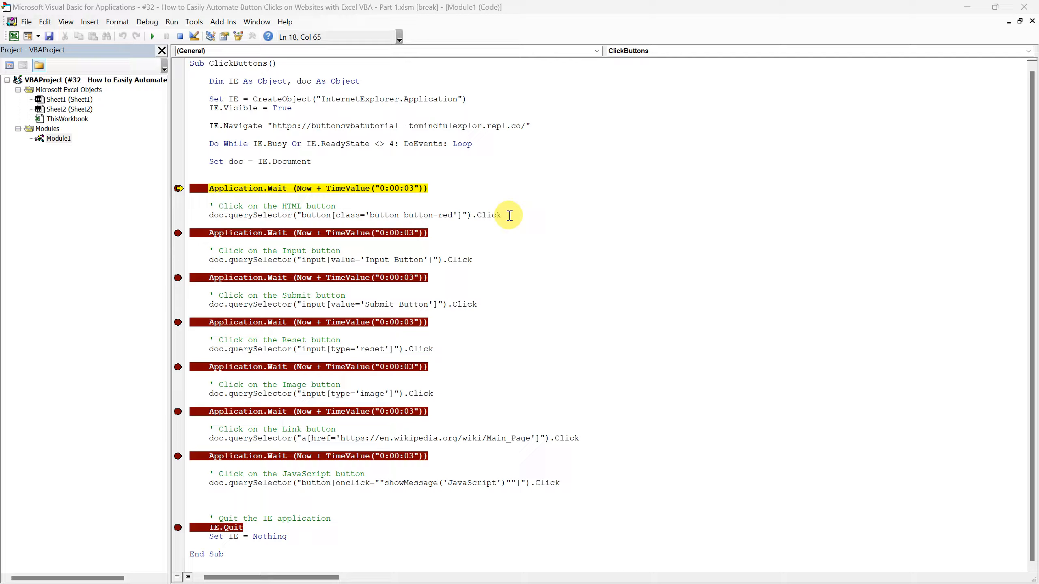
double_click(259, 214)
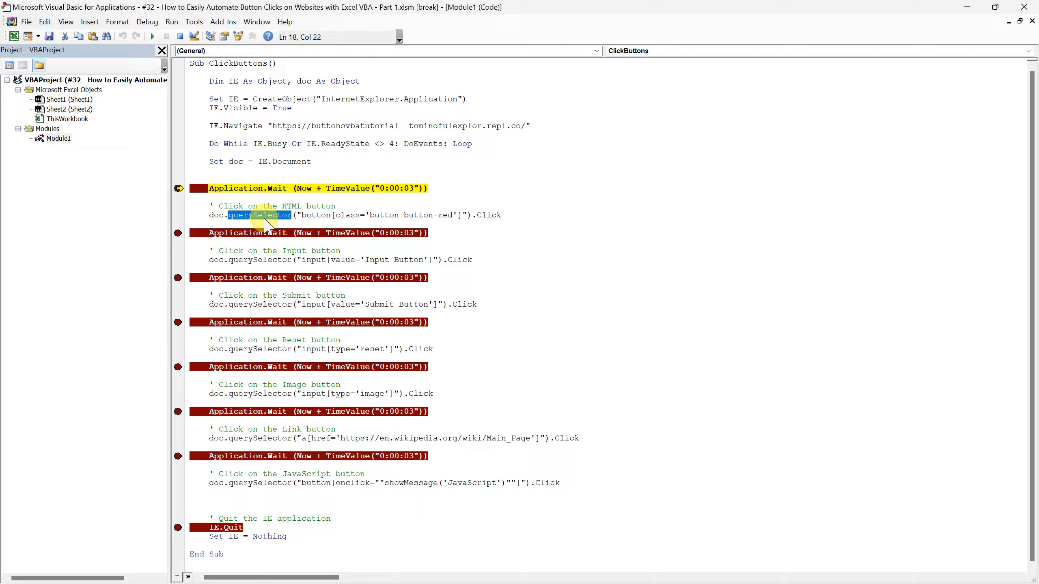
mouse_move(270, 223)
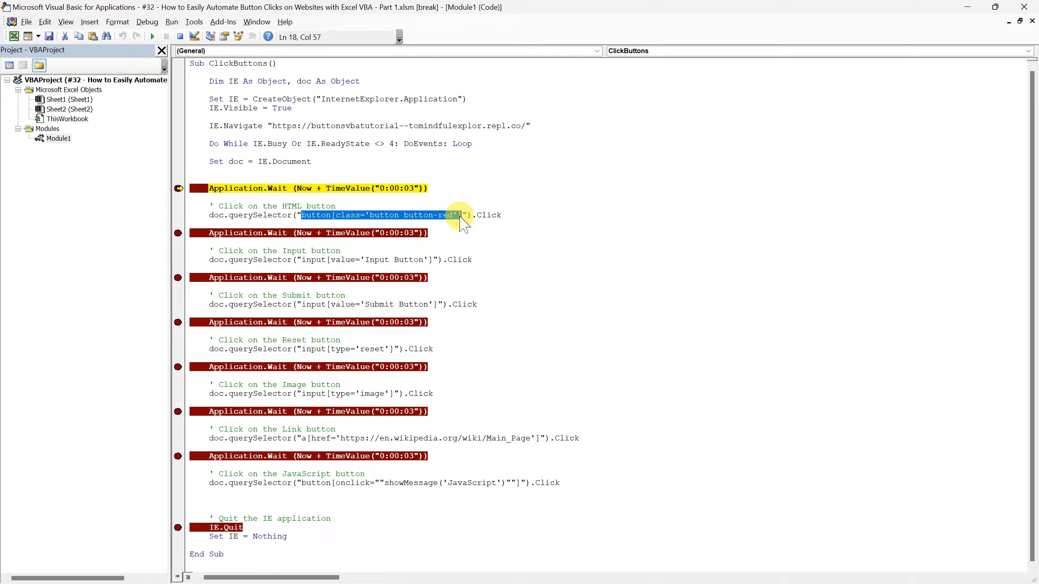
mouse_move(398, 218)
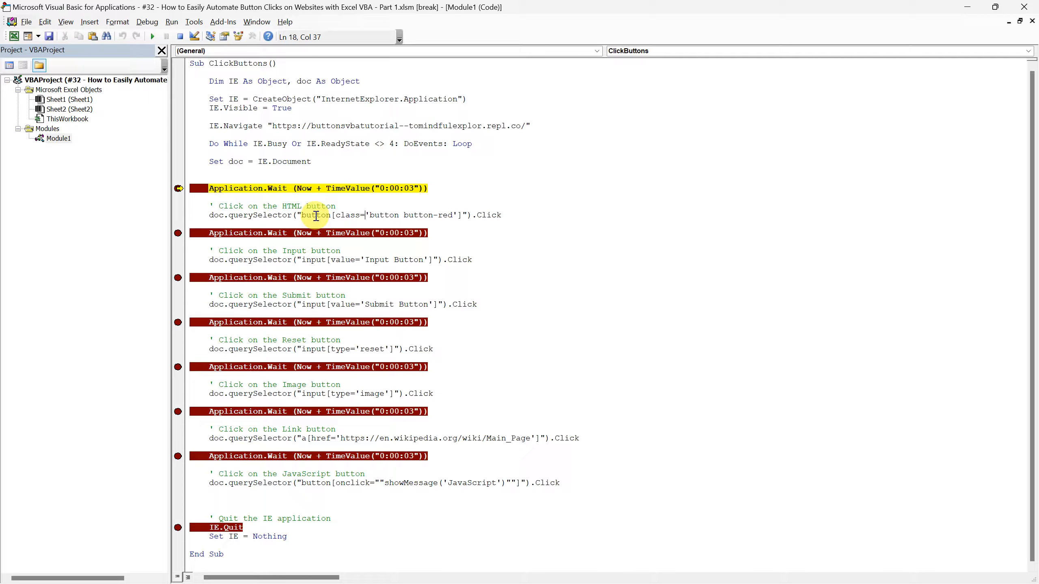
double_click(315, 215)
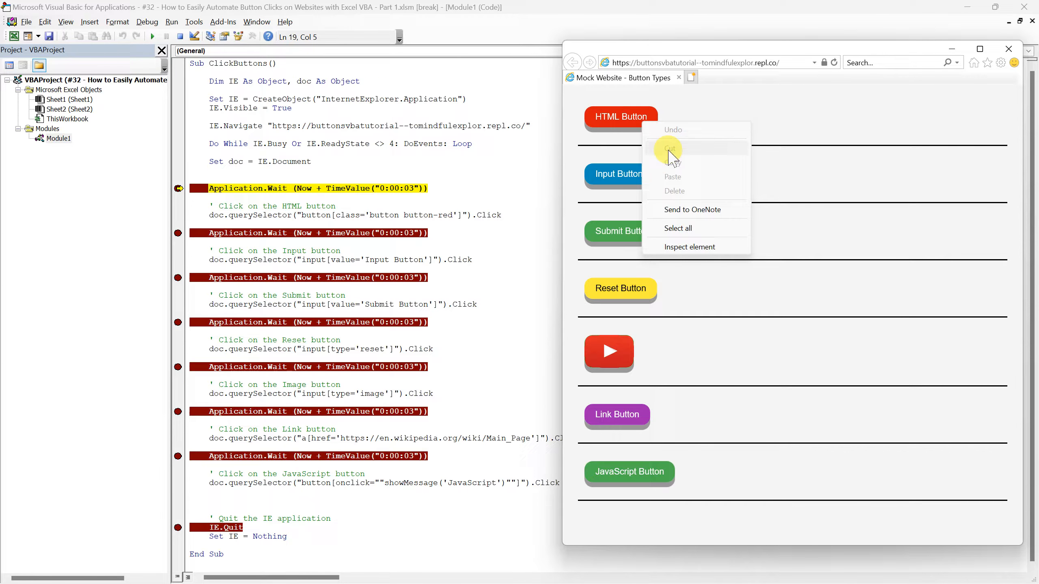
Inspect the HTML Button's markup in DOM Explorer and highlight its button-red class attribute
left_click(689, 247)
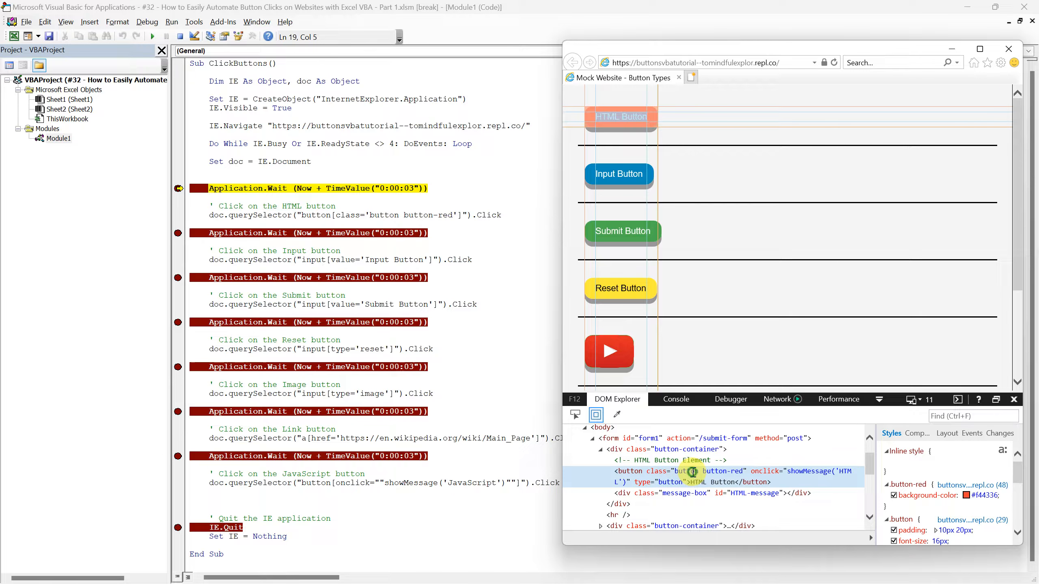
double_click(721, 471)
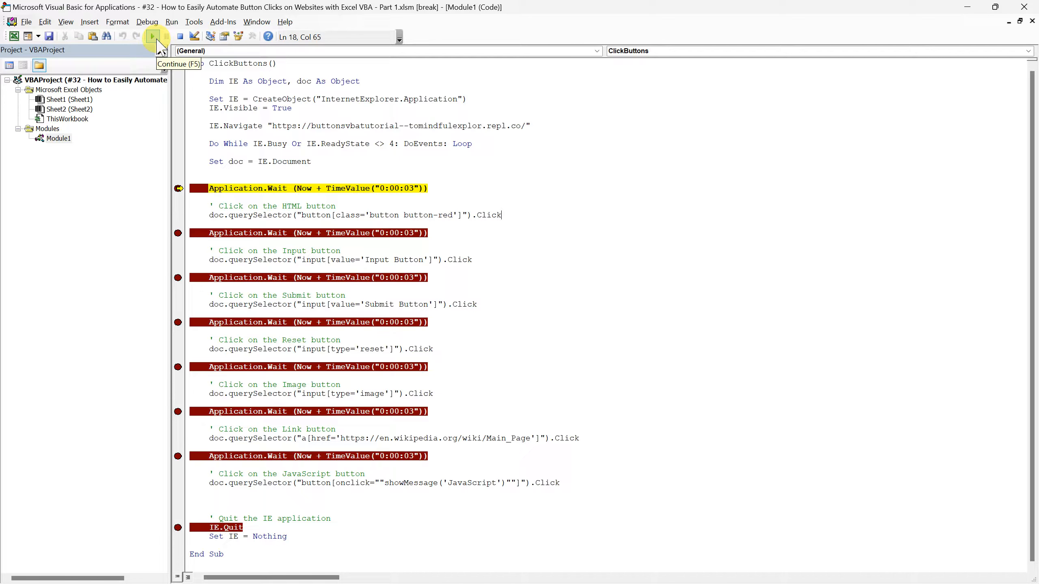
Continue the macro to the next breakpoint so the HTML Button shows its success message
left_click(152, 37)
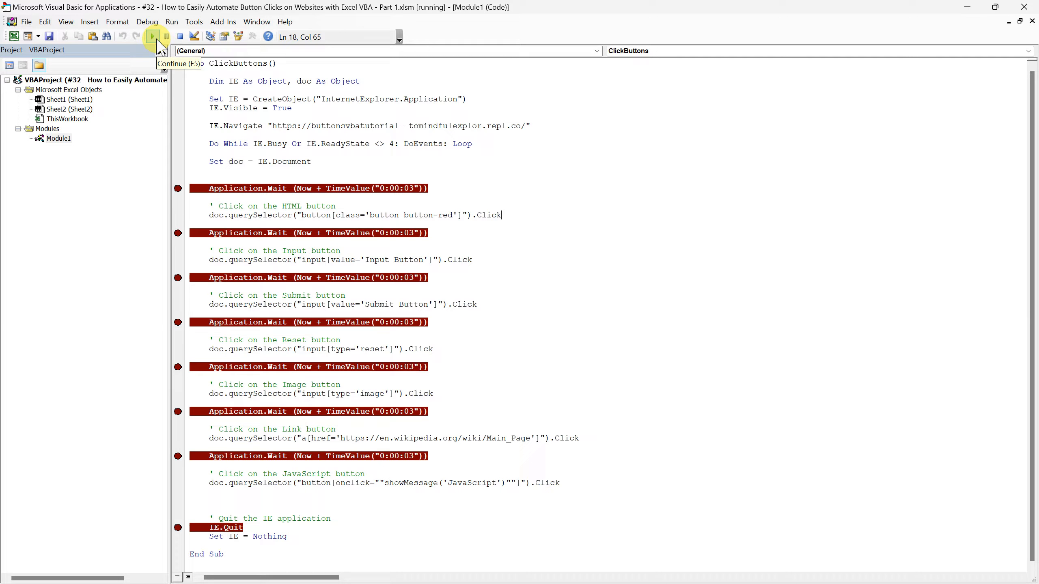
left_click(152, 37)
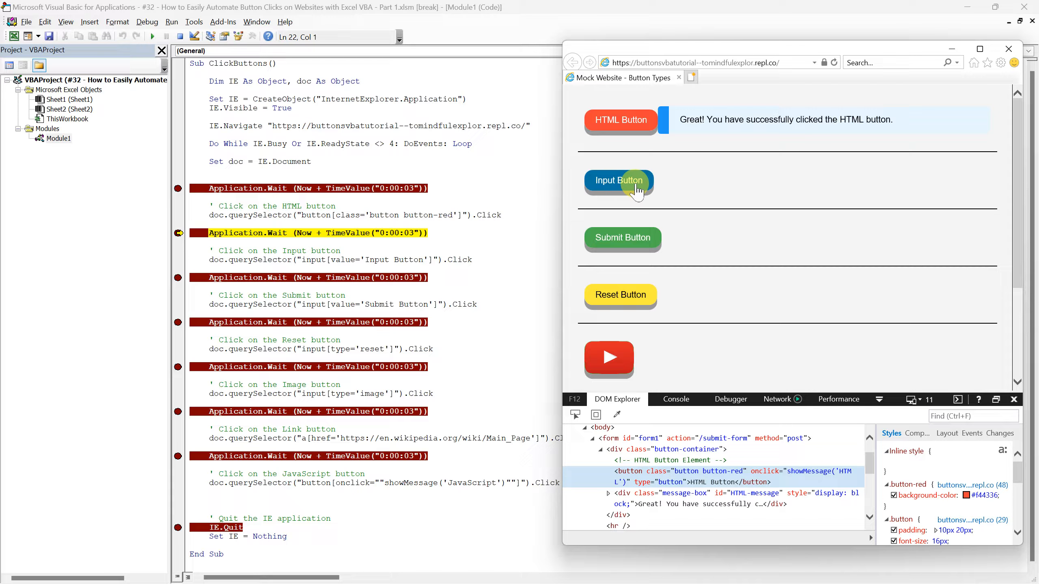
mouse_move(520, 223)
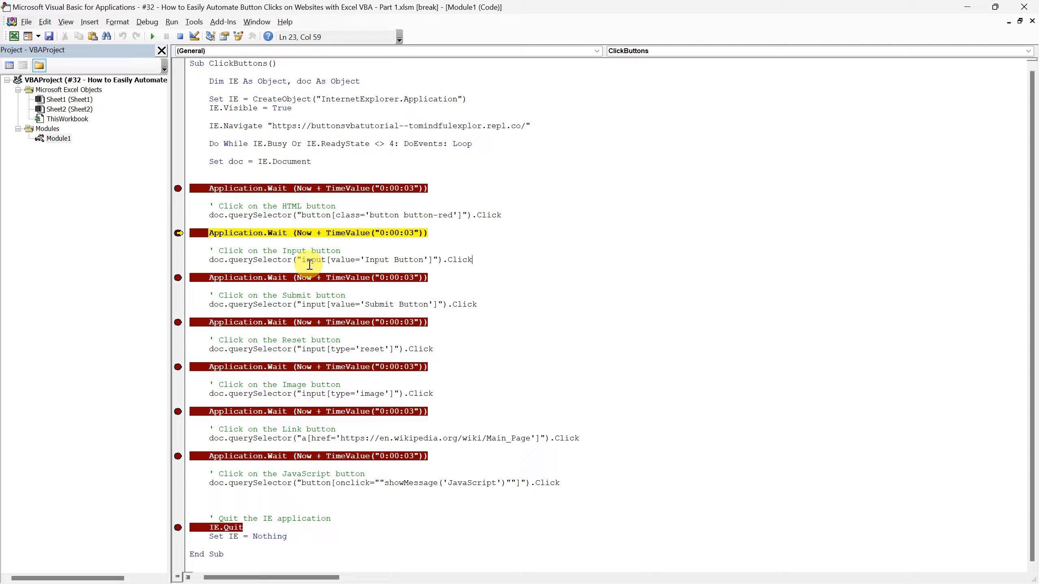
Highlight querySelector and the word input in the Input button selector line while explaining it
double_click(316, 260)
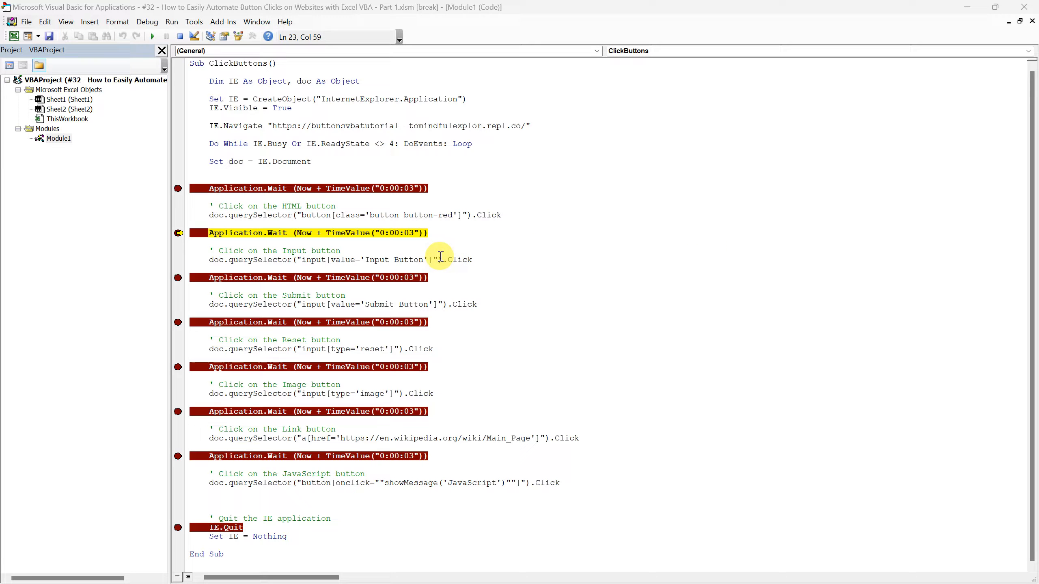
double_click(258, 259)
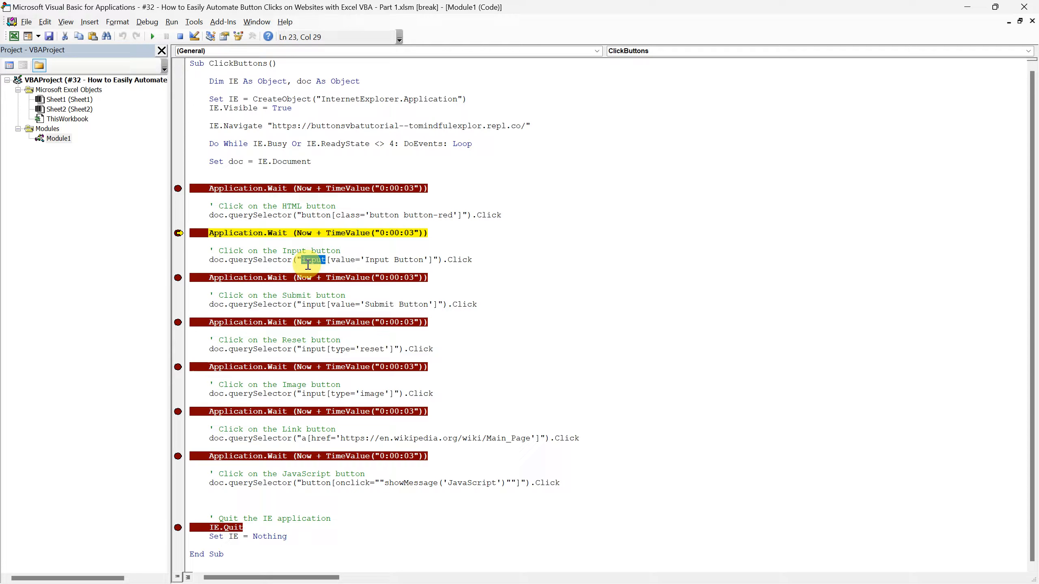
double_click(342, 260)
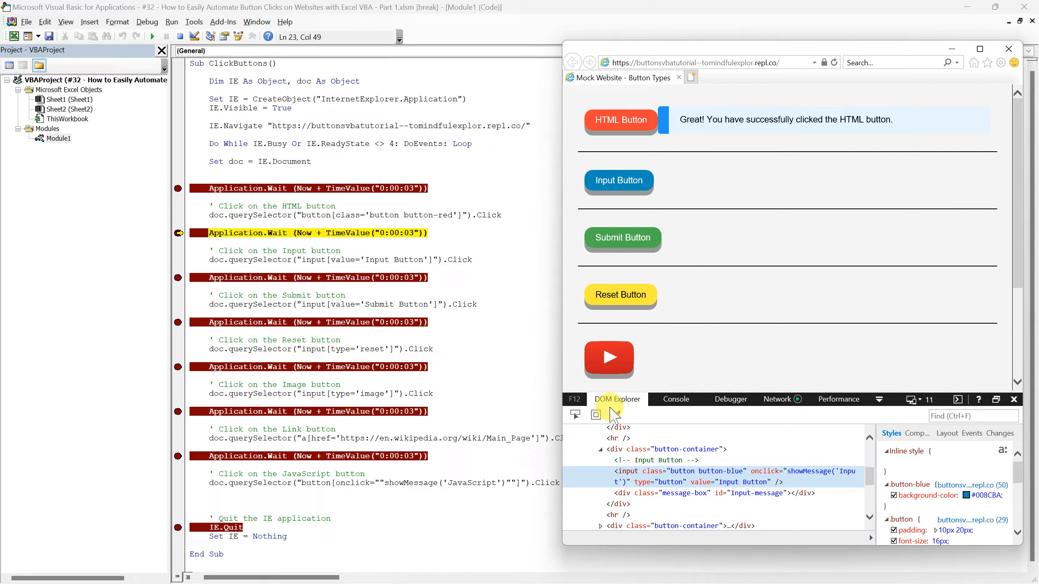
Select the Input Button element in DOM Explorer and highlight its value attribute text
left_click(596, 414)
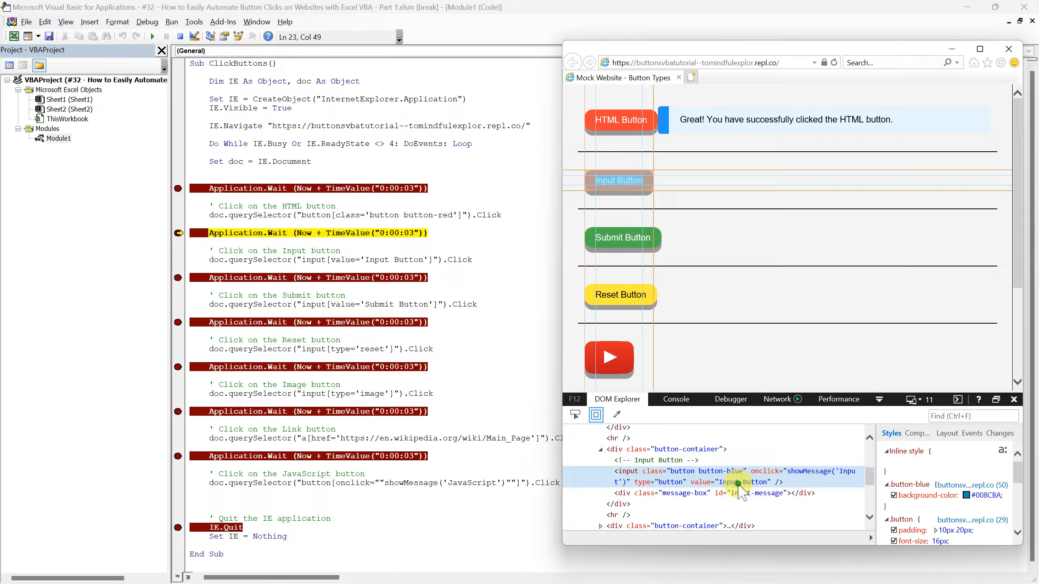
double_click(741, 482)
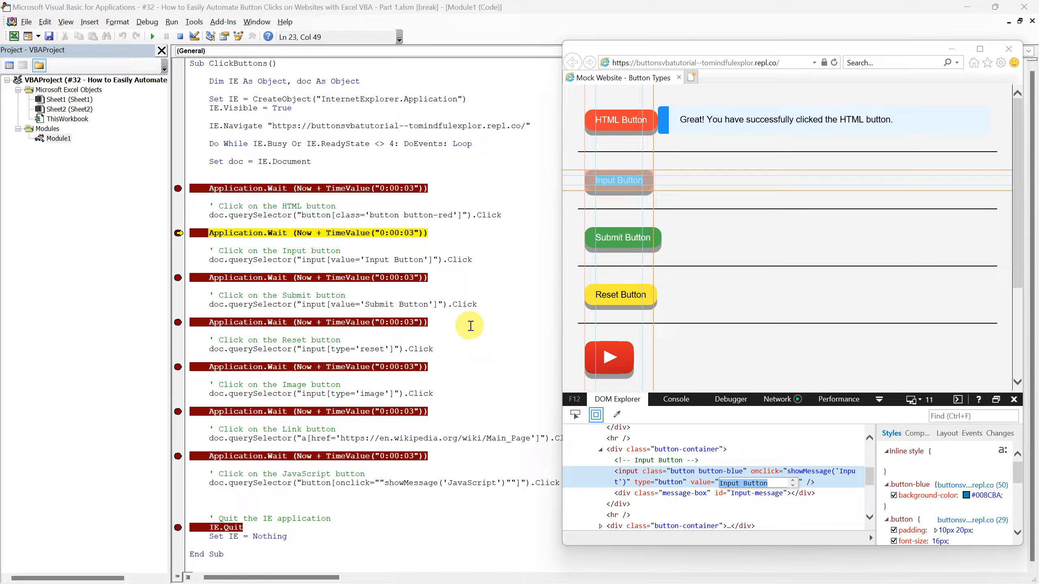
mouse_move(387, 265)
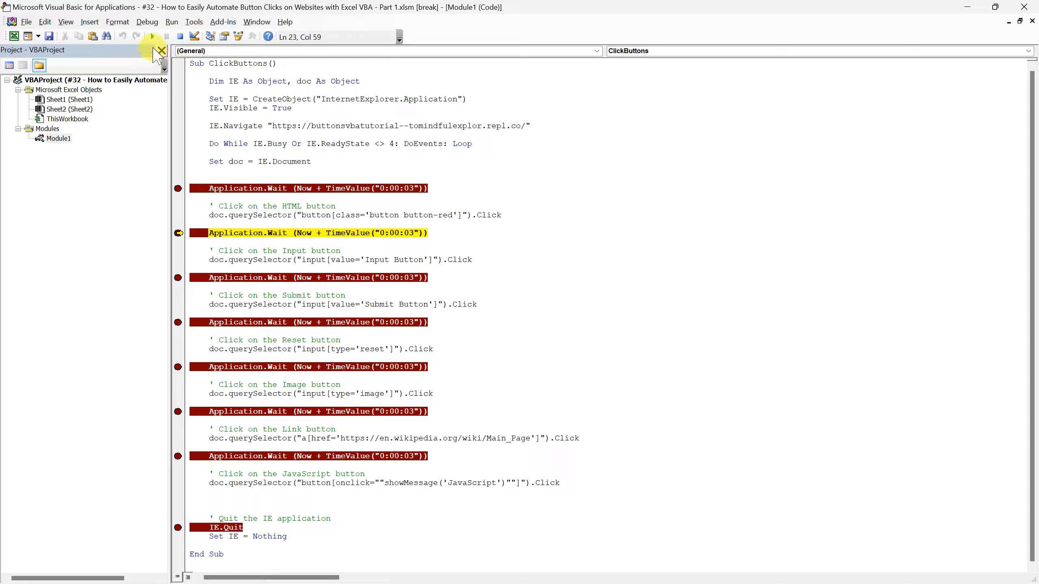
Continue the macro so it clicks the Input Button and pauses at the next wait
left_click(151, 37)
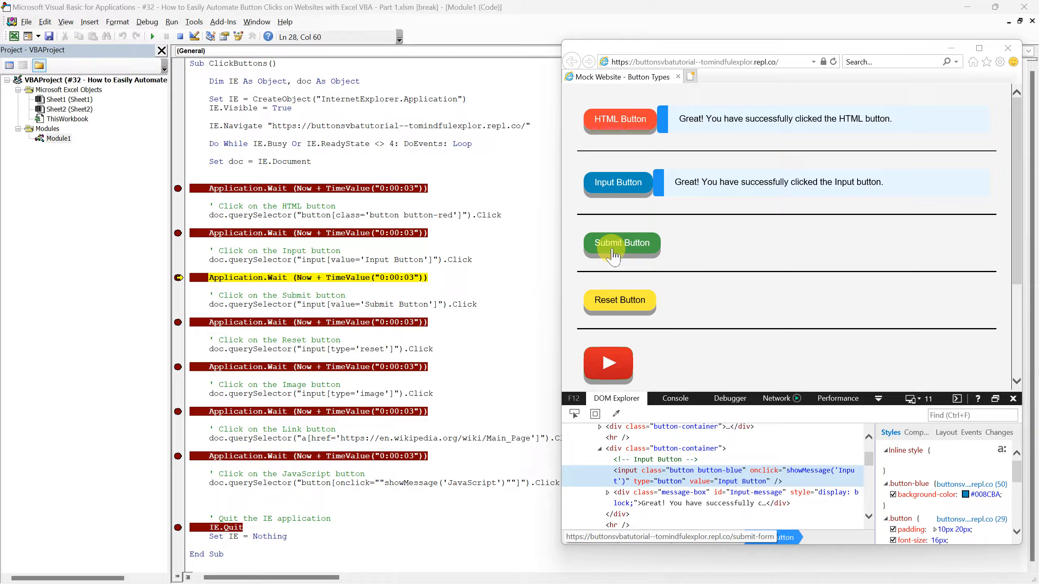
mouse_move(555, 261)
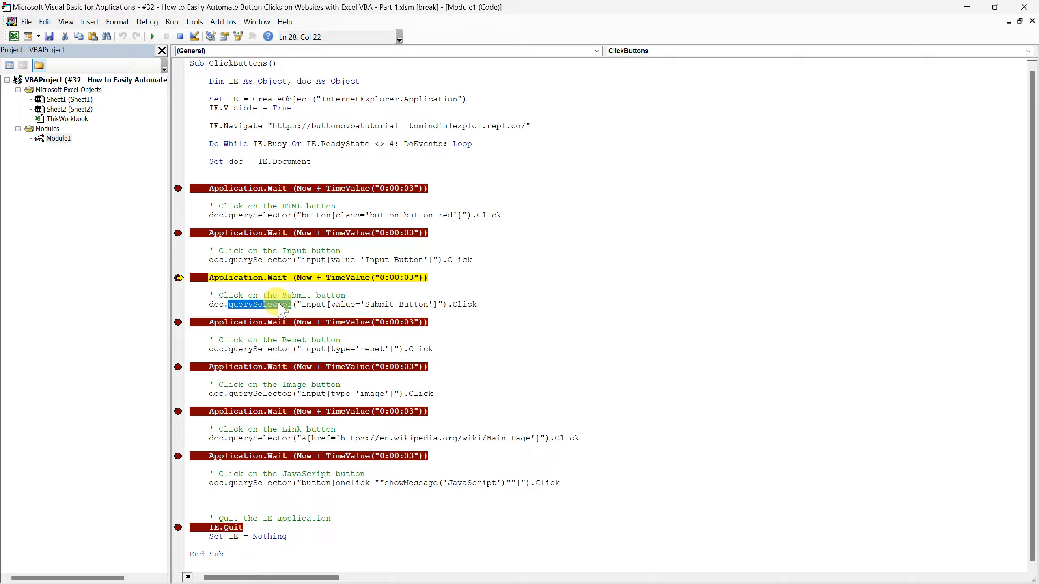
Review the Submit querySelector line, inspect the Submit Button's markup, then continue the macro past the Submit click
double_click(341, 259)
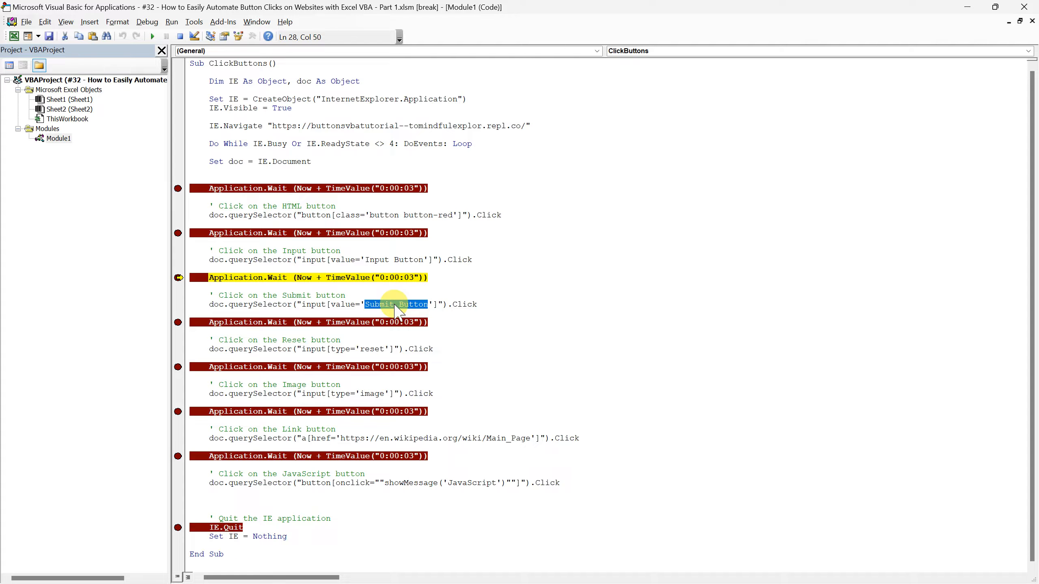
right_click(621, 244)
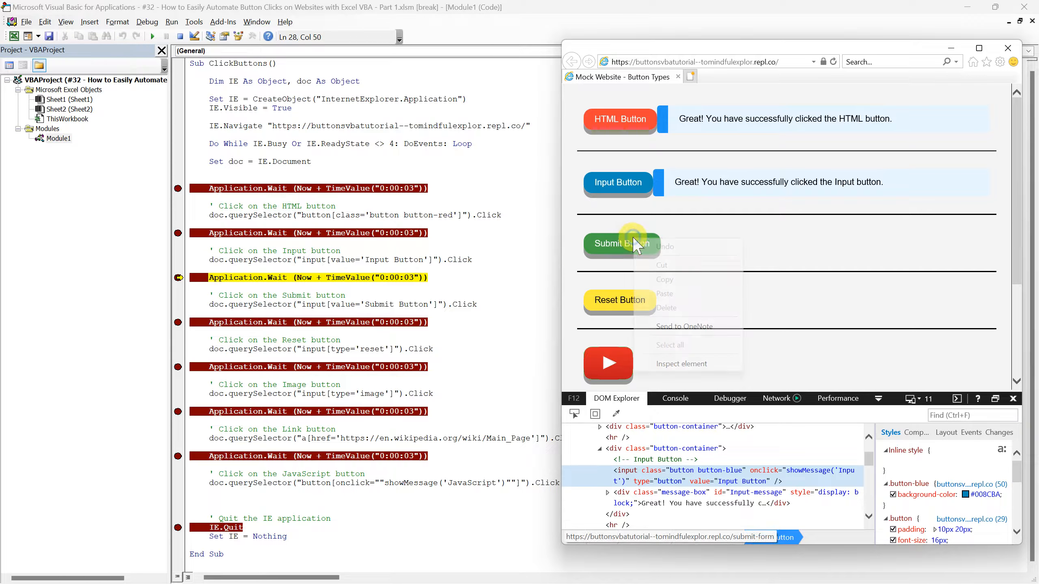
left_click(680, 364)
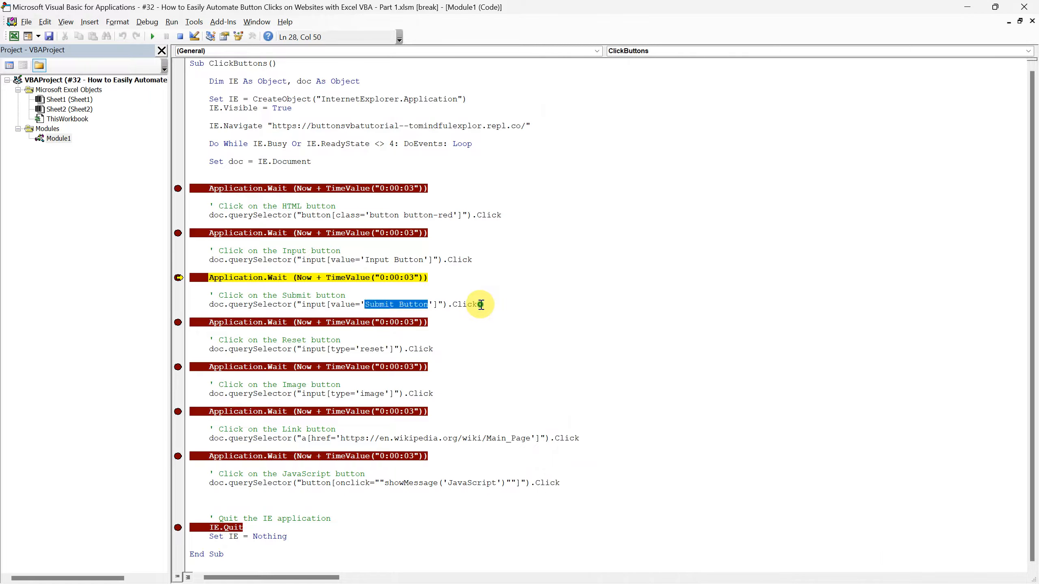
left_click(152, 36)
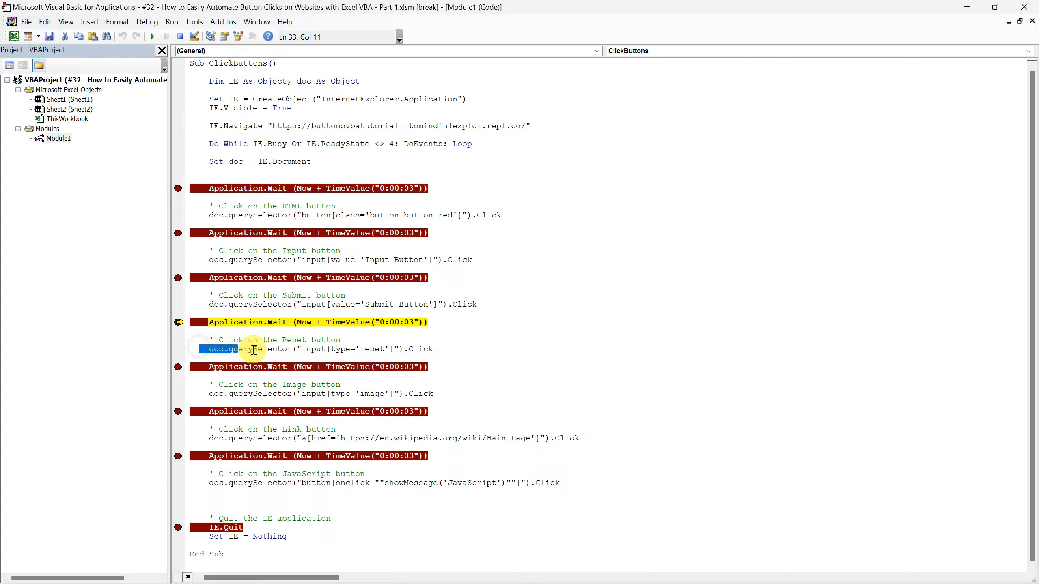
Walk through the Reset line's querySelector with type=reset, then continue the macro so it clicks Reset
left_click(434, 349)
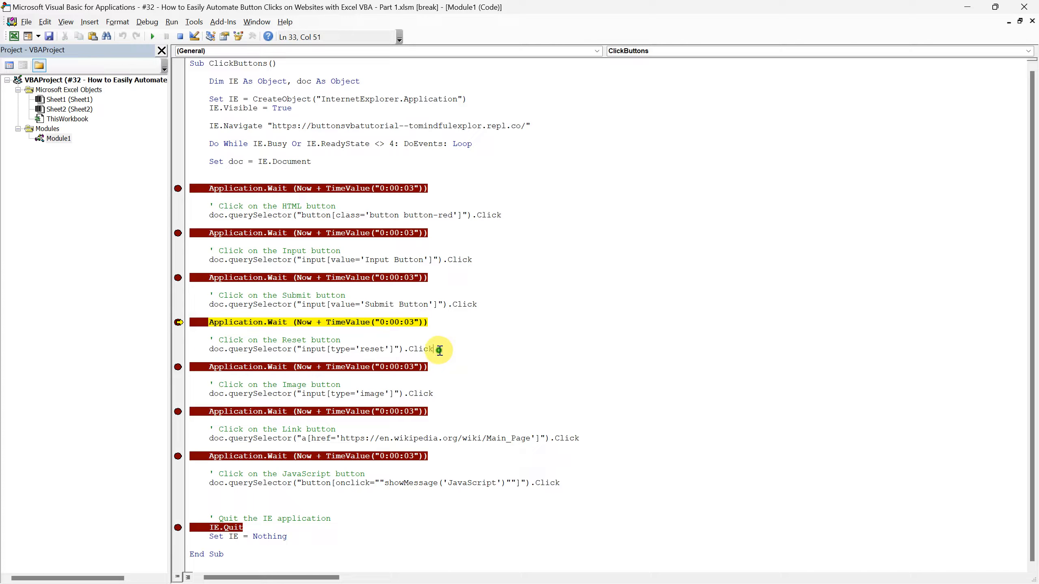
double_click(258, 349)
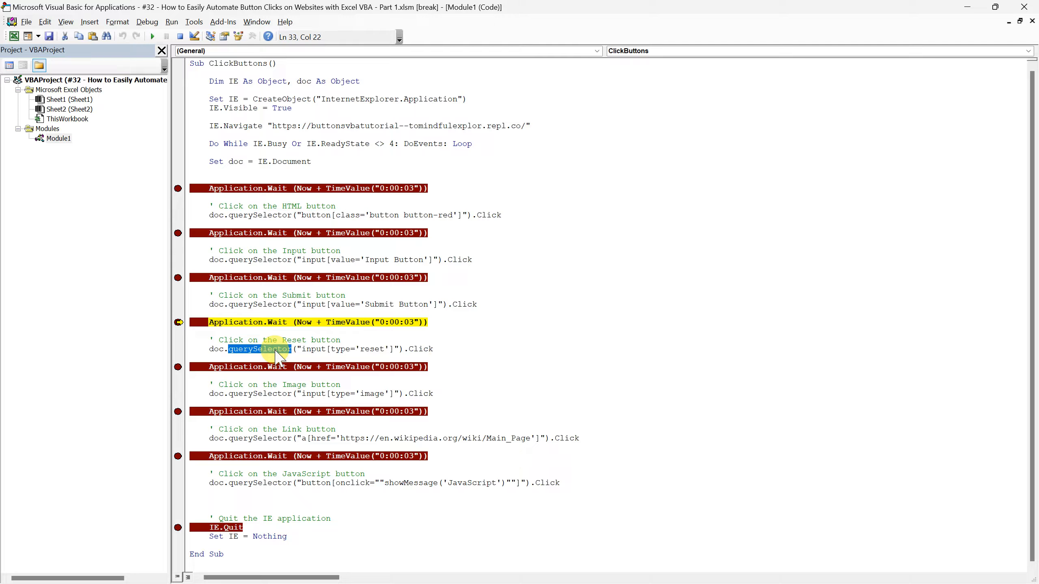
double_click(338, 349)
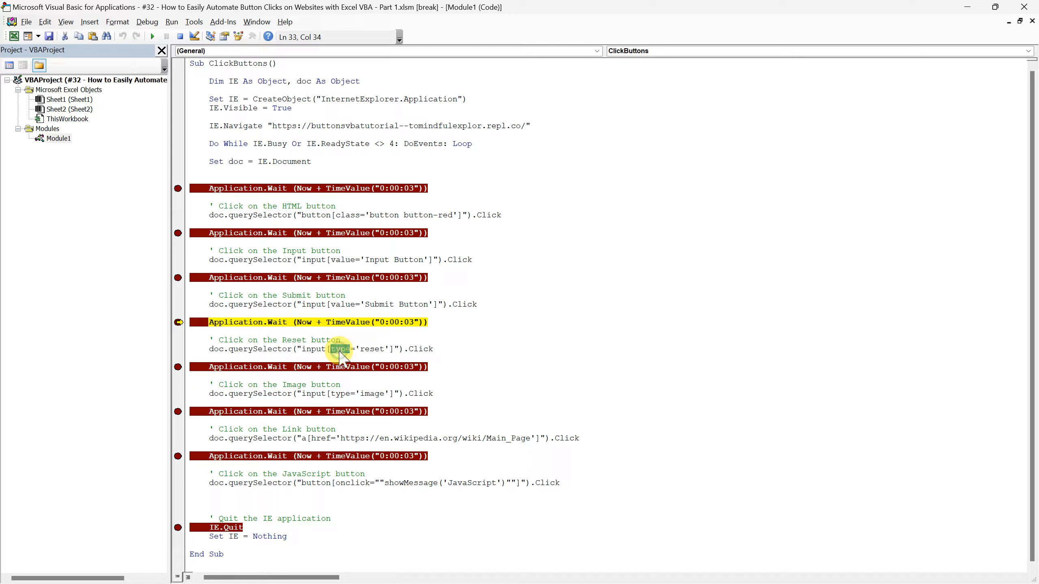
double_click(372, 349)
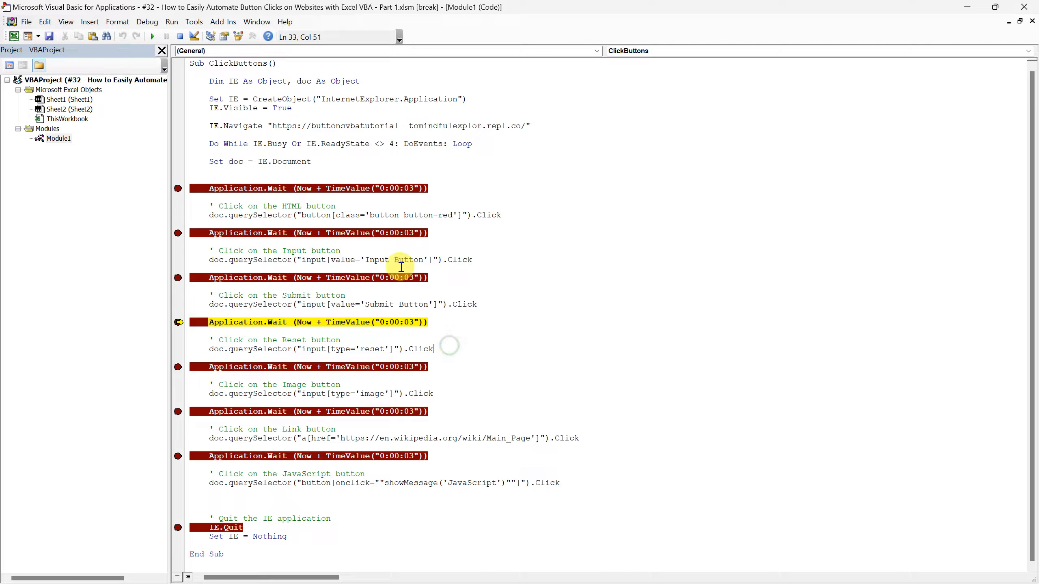
left_click(151, 36)
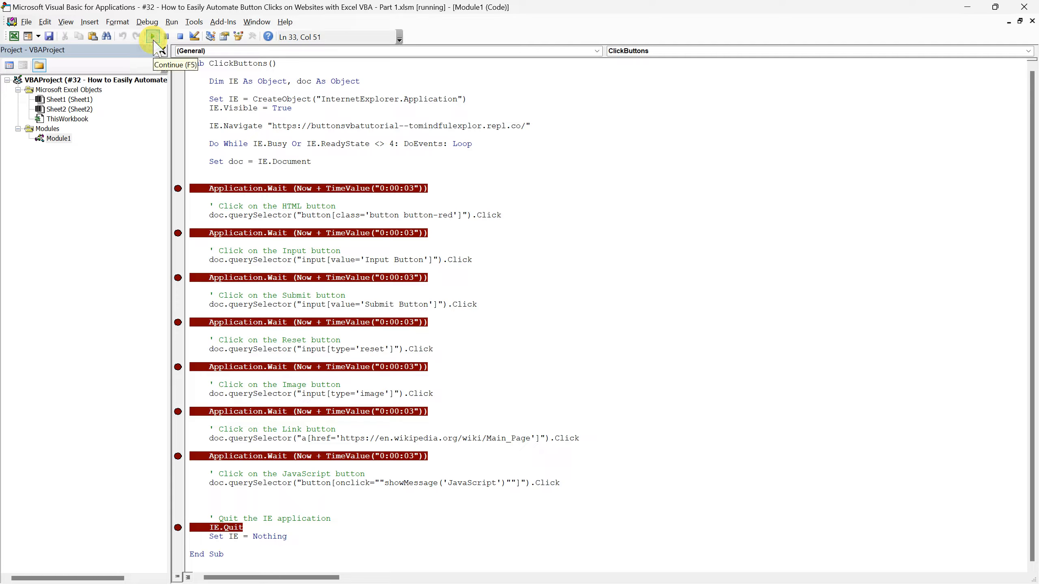
Check the Reset success message, scroll to the Image, Link and JavaScript buttons, and inspect the Image button
left_click(152, 36)
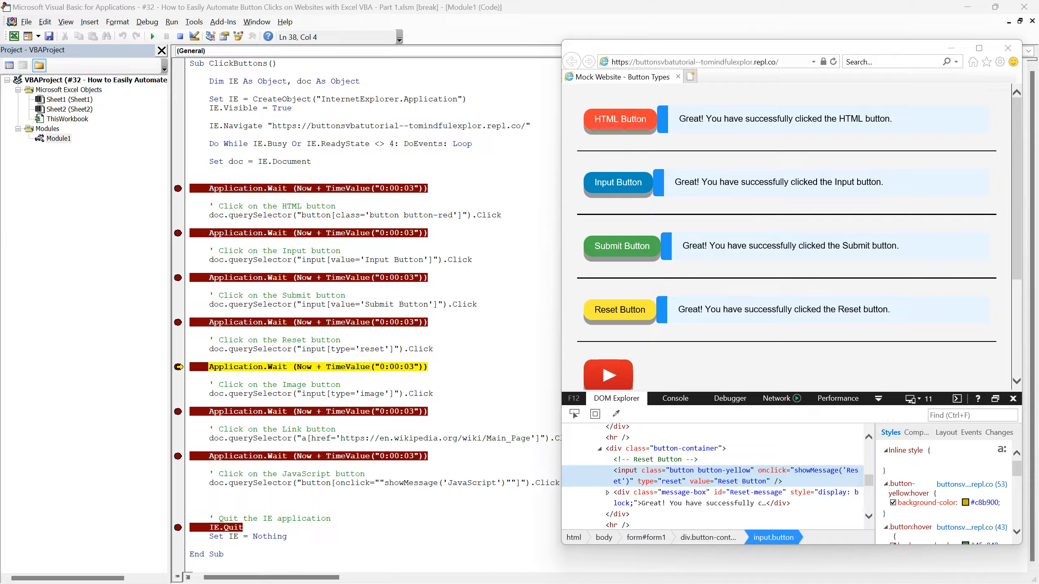
scroll("down", 3)
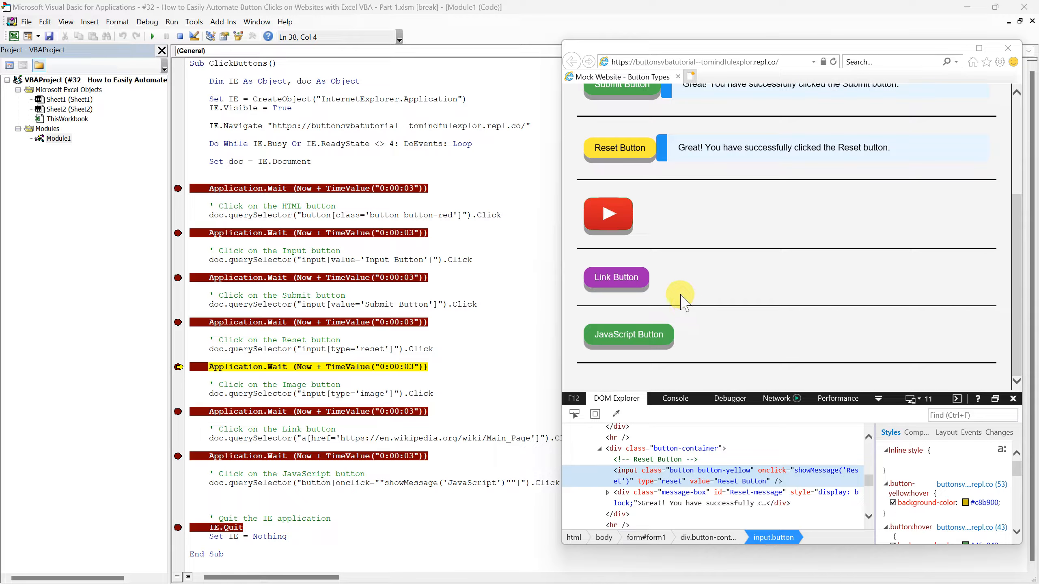
right_click(607, 214)
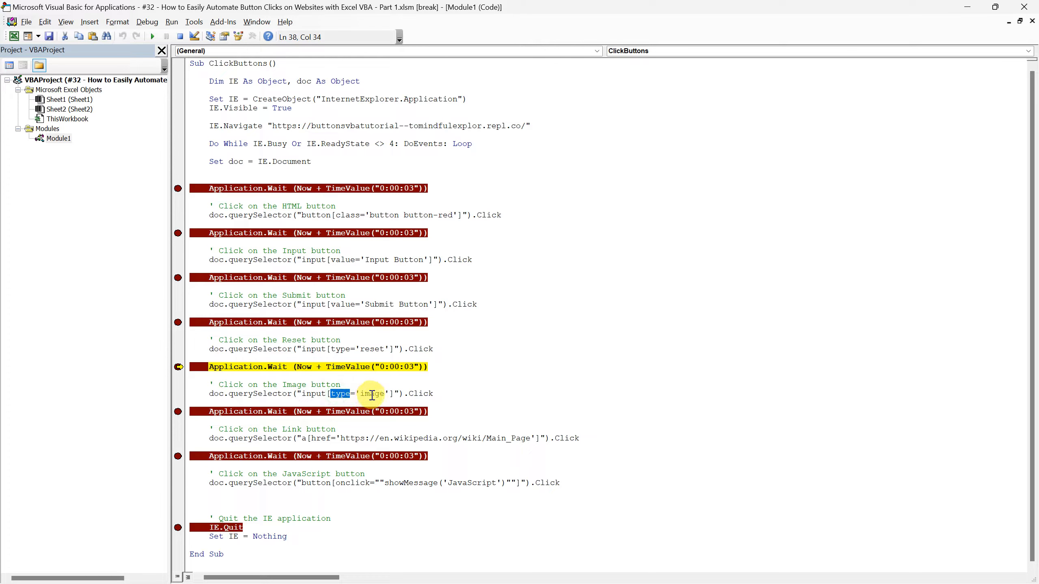
double_click(372, 394)
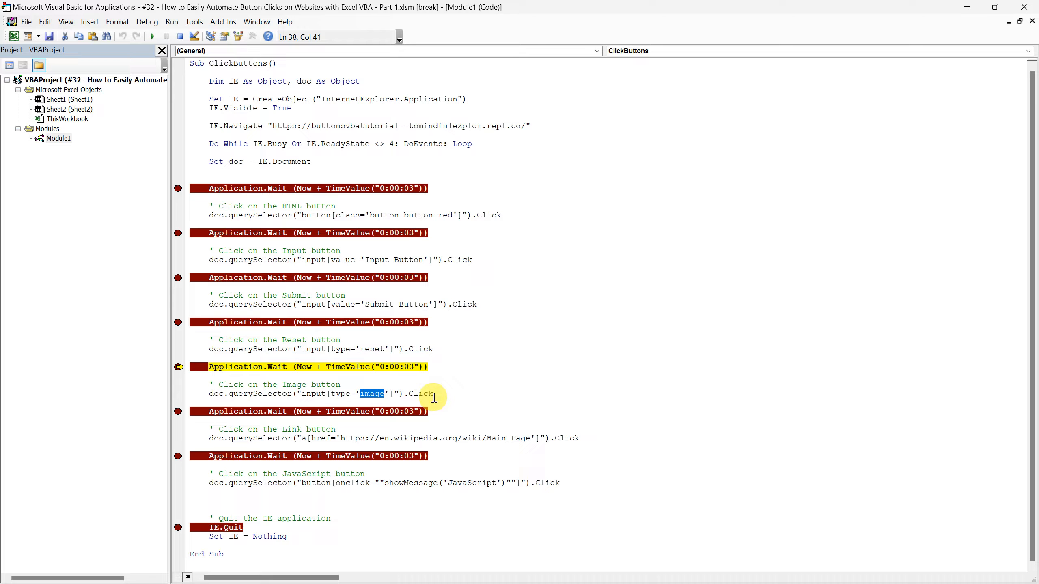
double_click(421, 394)
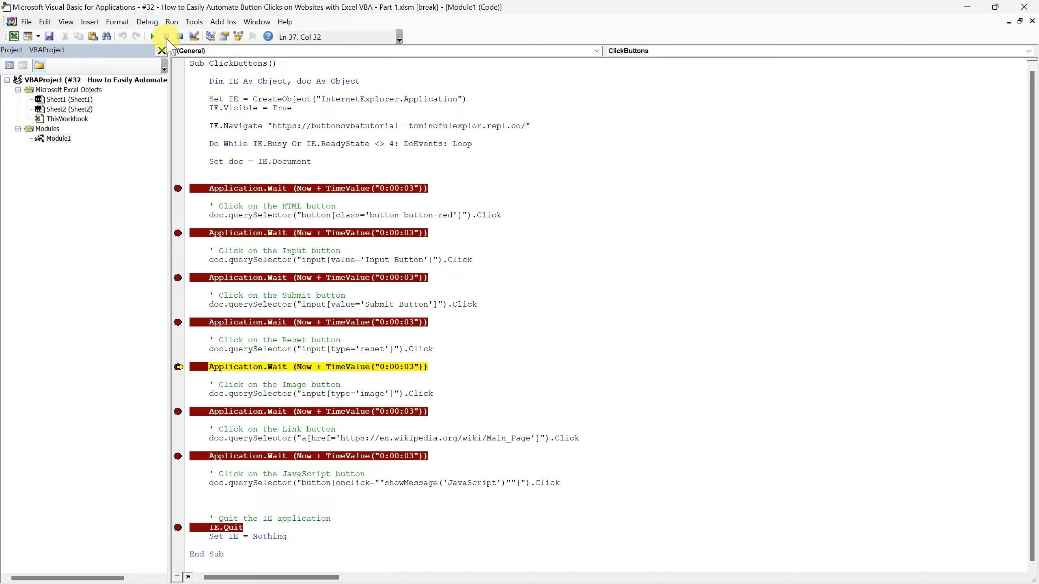
mouse_move(154, 37)
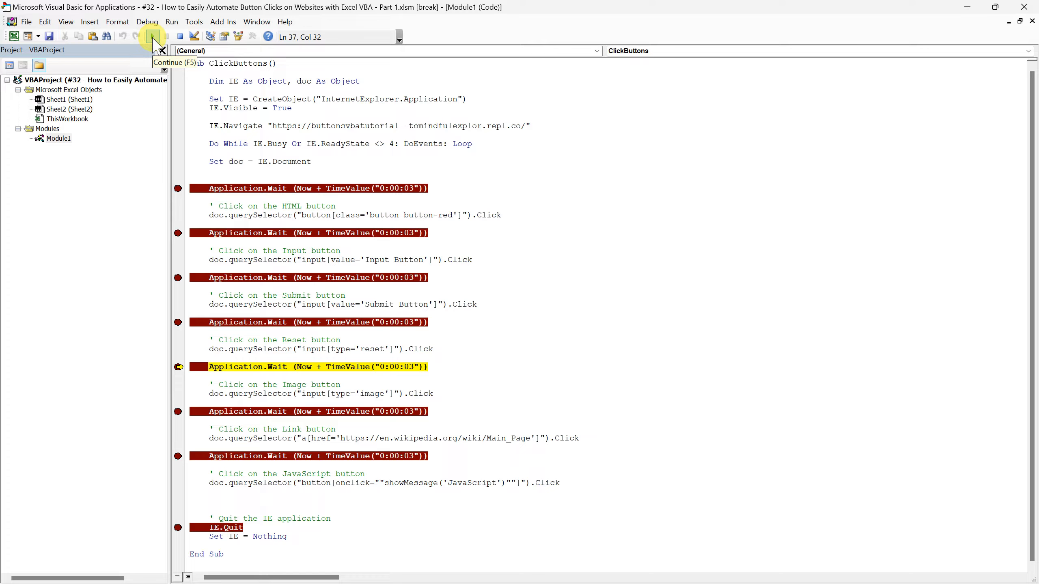
Continue the macro to click the Image Button, then inspect the Link Button's markup in IE
left_click(154, 37)
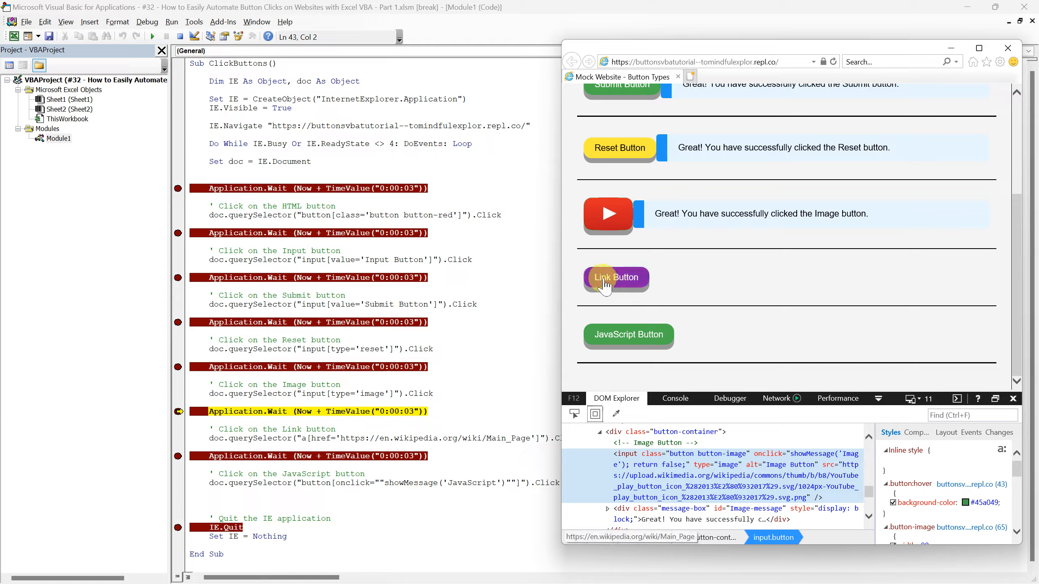
right_click(616, 277)
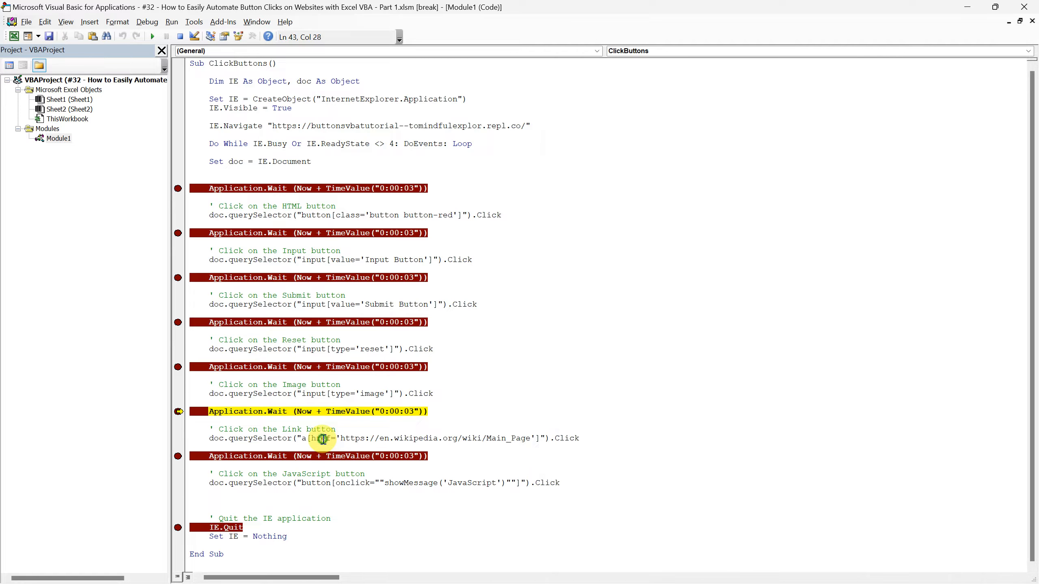
double_click(320, 439)
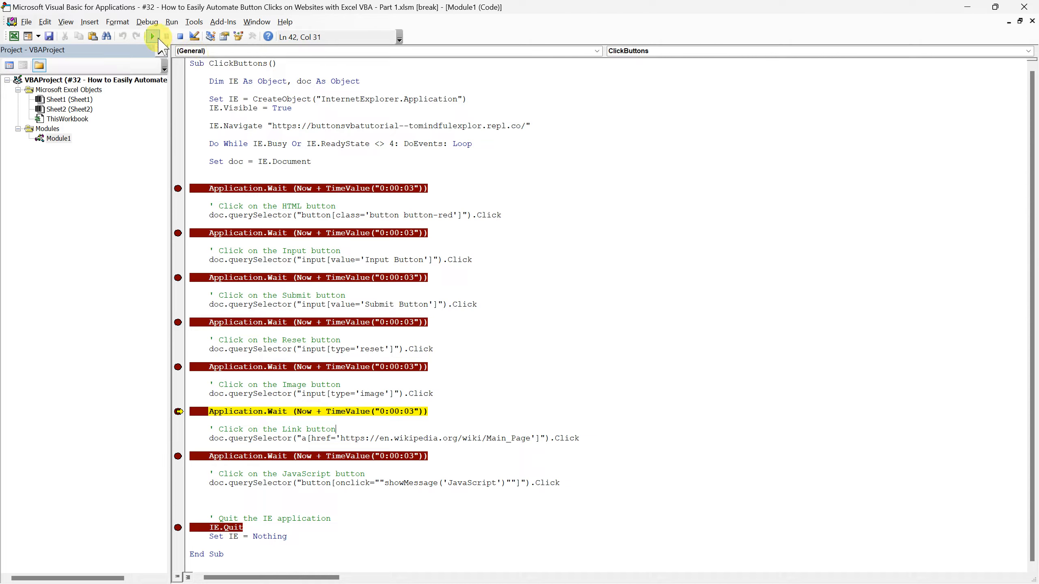
Continue the macro to click the Link Button, then inspect the JavaScript Button's markup in IE
left_click(153, 37)
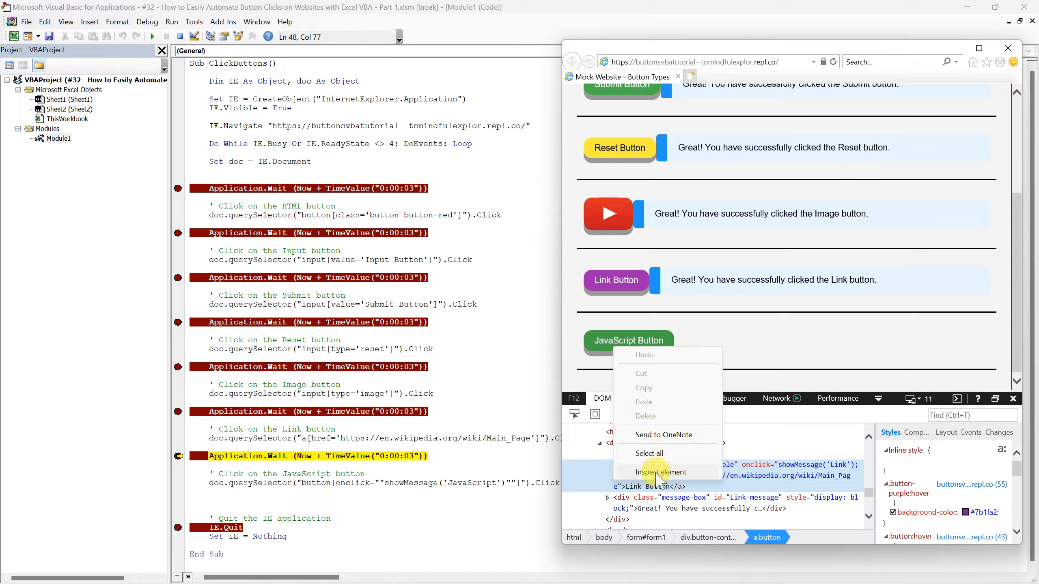
left_click(661, 472)
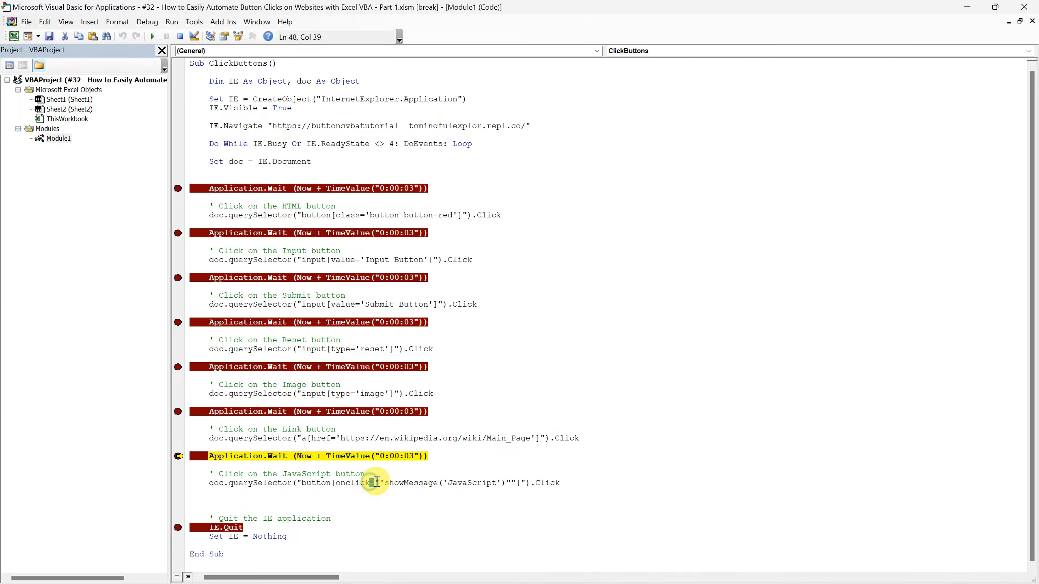
Highlight the onclick part of the JavaScript button selector, then continue the macro so it clicks that button
left_click_drag(373, 482, 506, 482)
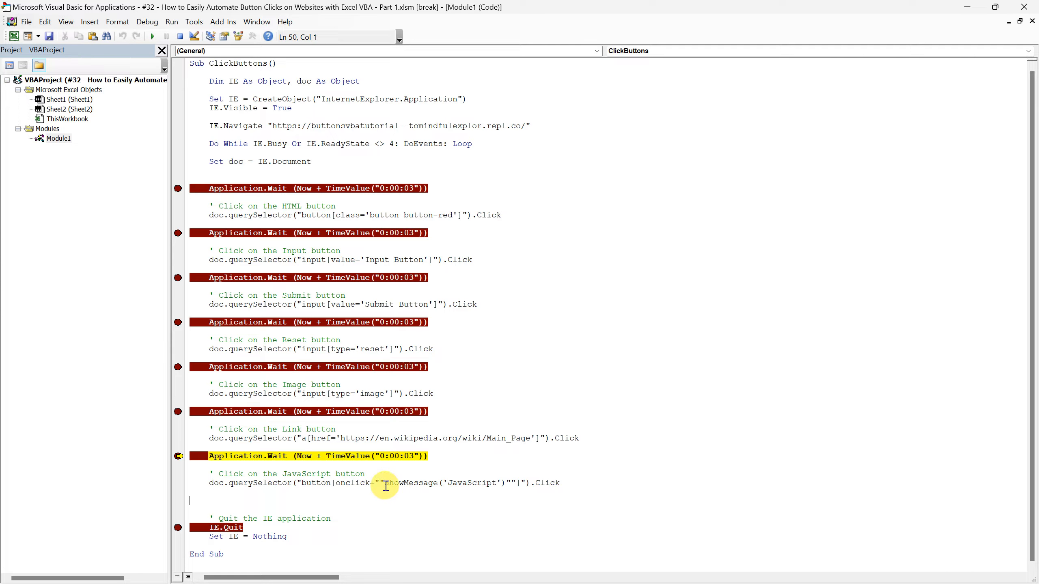
left_click_drag(386, 482, 505, 482)
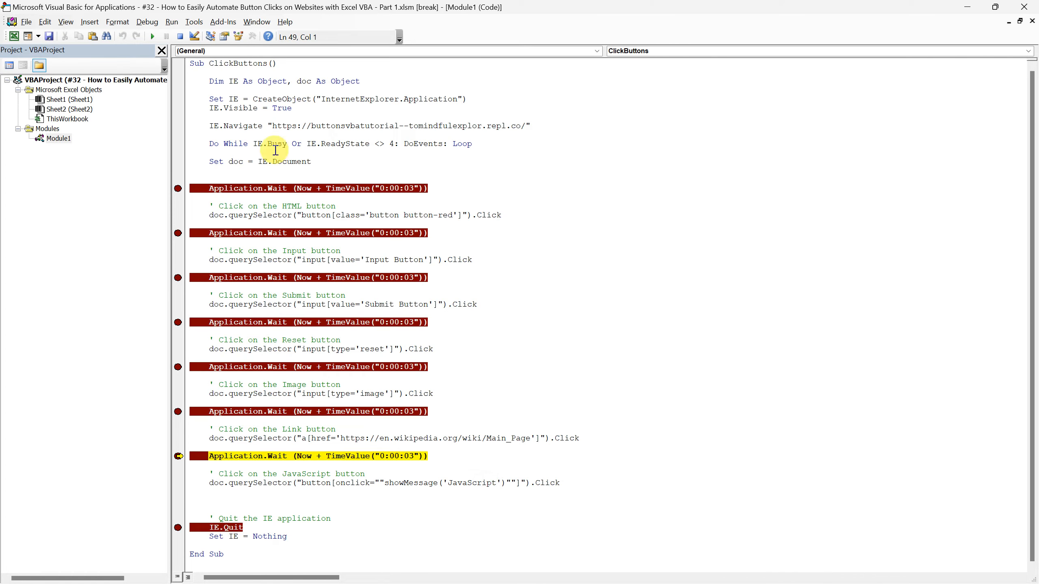
left_click(152, 37)
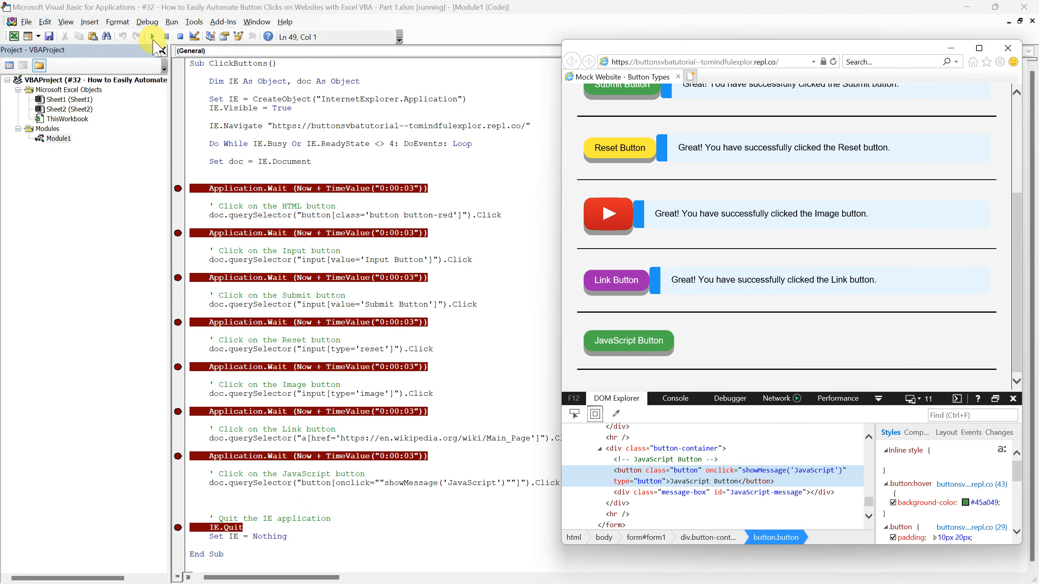